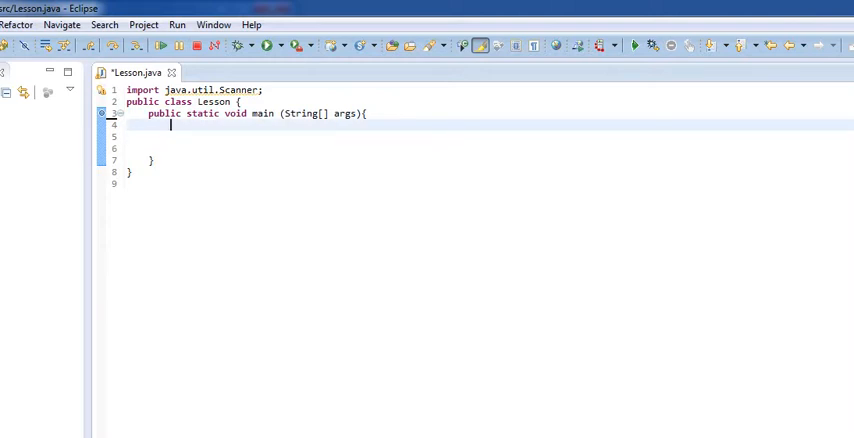
Write the comment //Interest = principal * rate / time inside main
{"action": "type", "text": "//"}
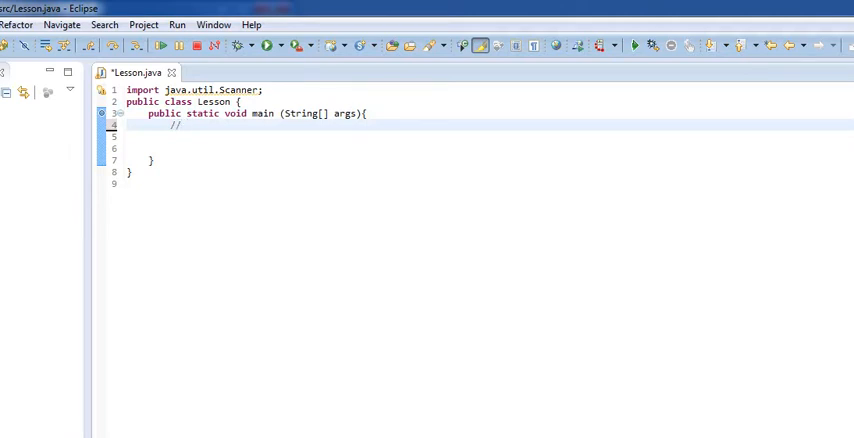
{"action": "type", "text": "Intere"}
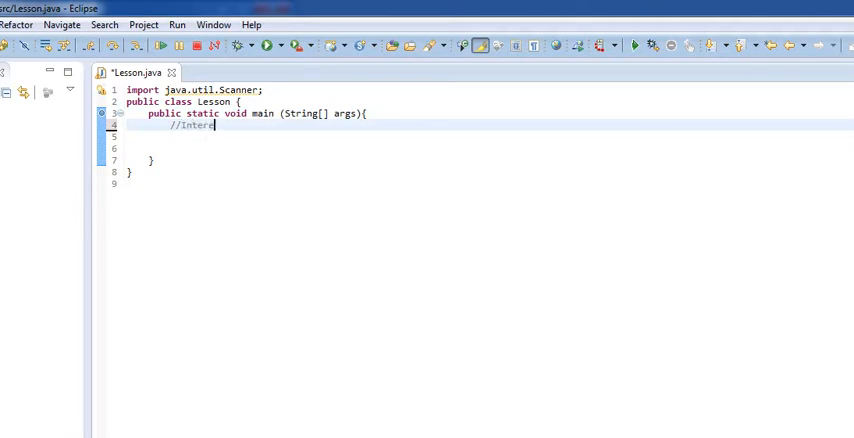
{"action": "type", "text": "st ="}
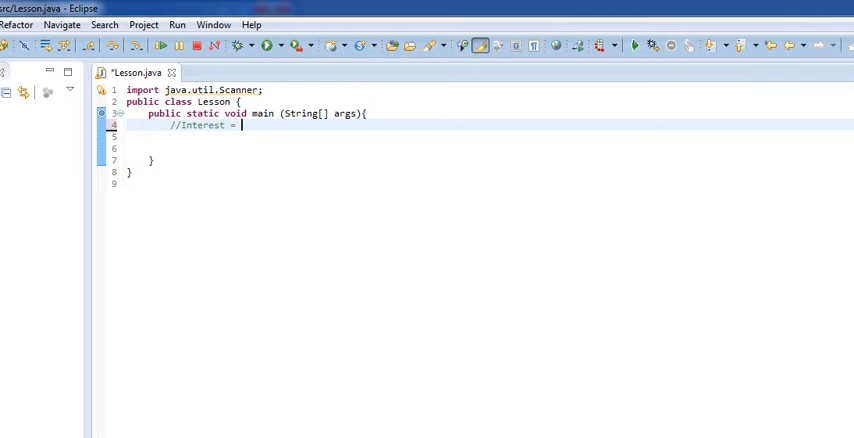
{"action": "type", "text": "principal"}
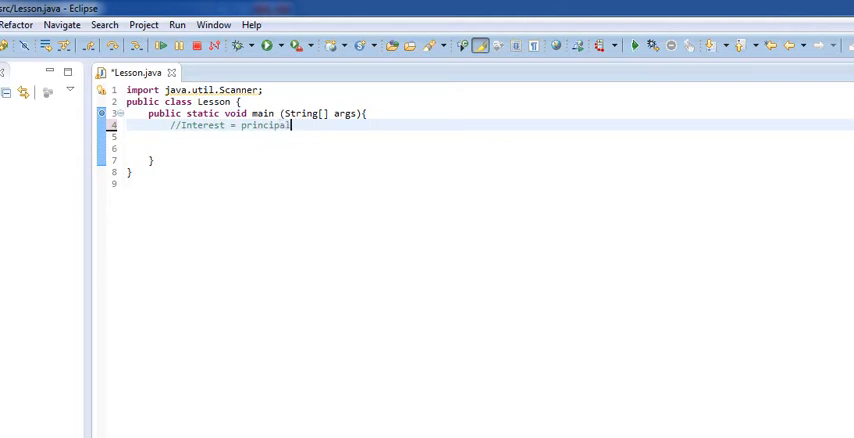
{"action": "type", "text": "*"}
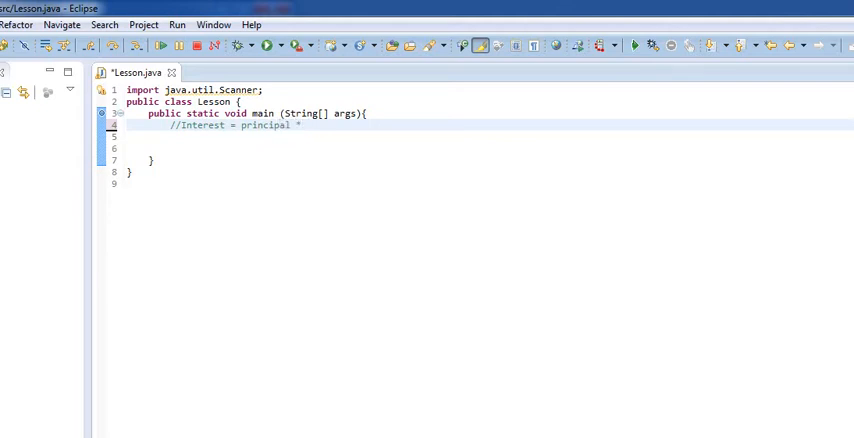
{"action": "type", "text": "rate"}
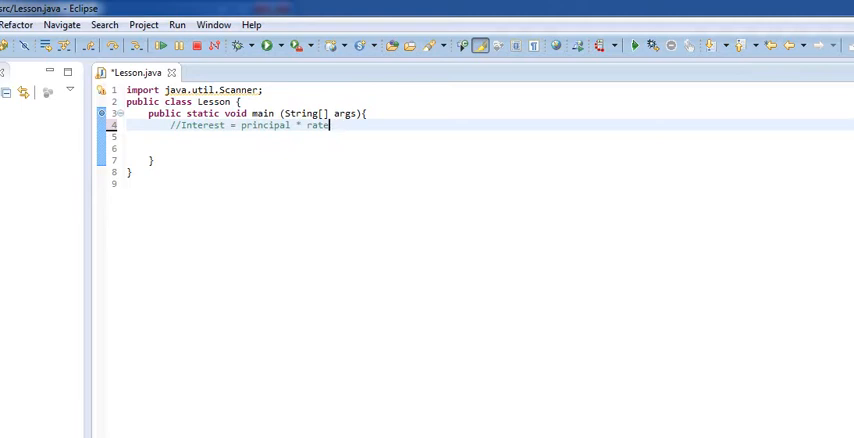
{"action": "type", "text": "/ time"}
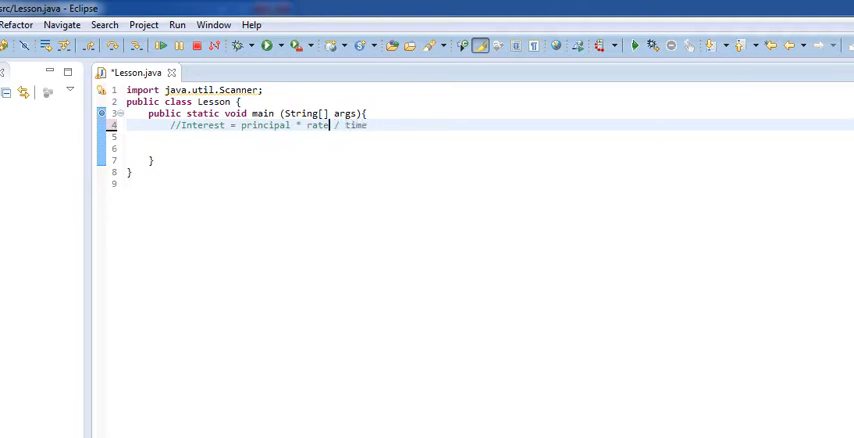
Group principal * rate in parentheses so the comment reads Interest = (principal * rate) / time
{"action": "left_click", "coordinate": [244, 124]}
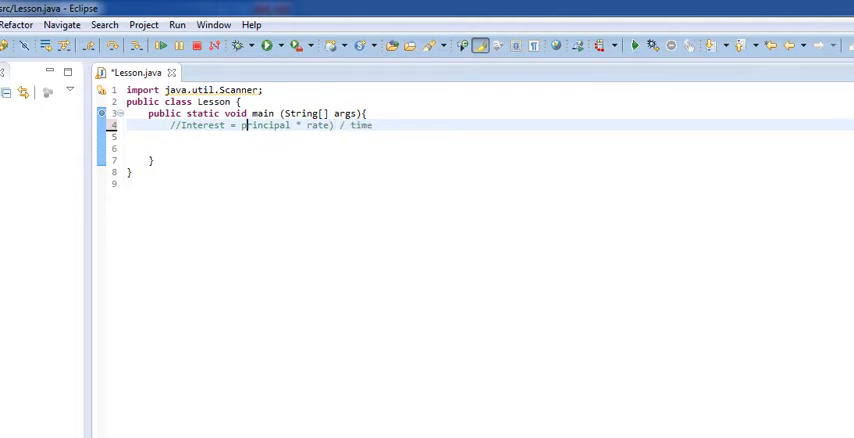
{"action": "type", "text": "(principal * rate)"}
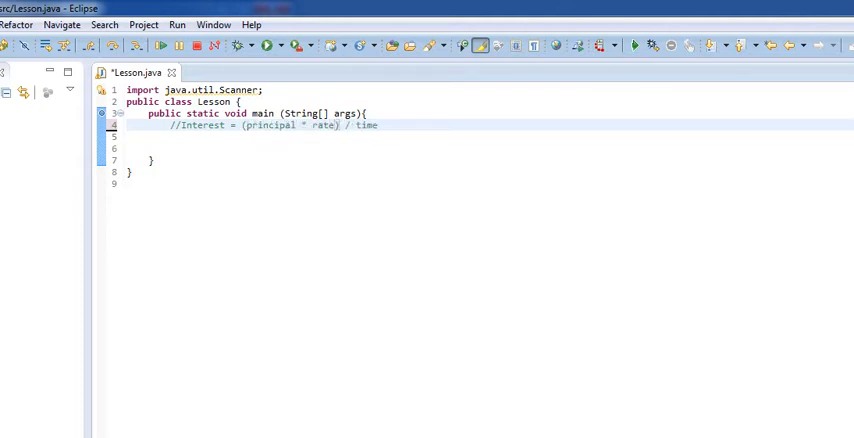
{"action": "key", "text": "Return"}
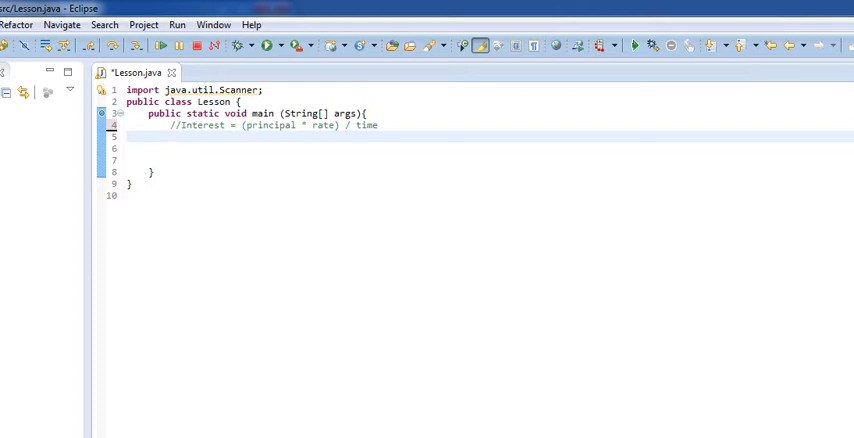
Begin the comment //Allow a user to be able to specify their starting money,
{"action": "type", "text": "//Allo"}
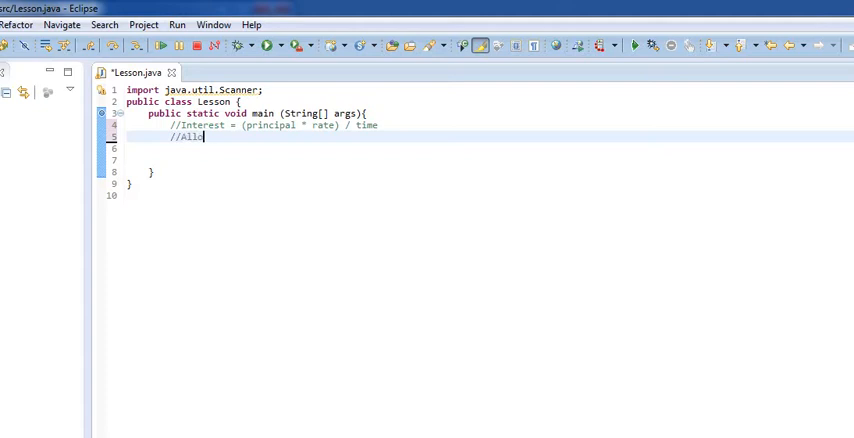
{"action": "type", "text": "low a"}
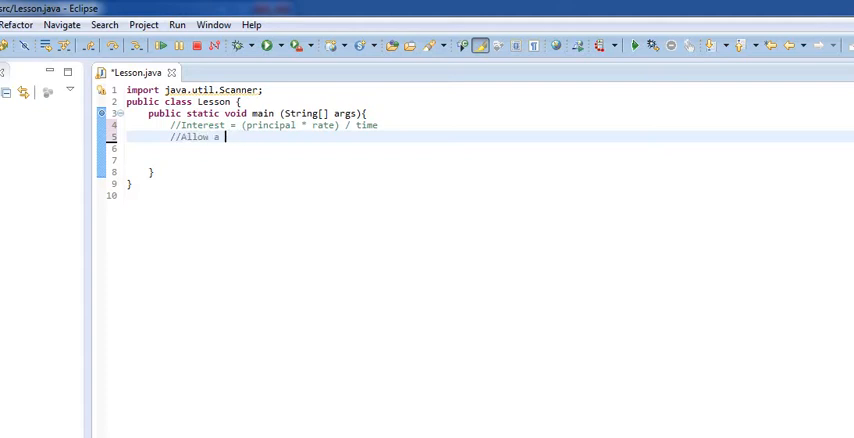
{"action": "type", "text": "user to be able to speci"}
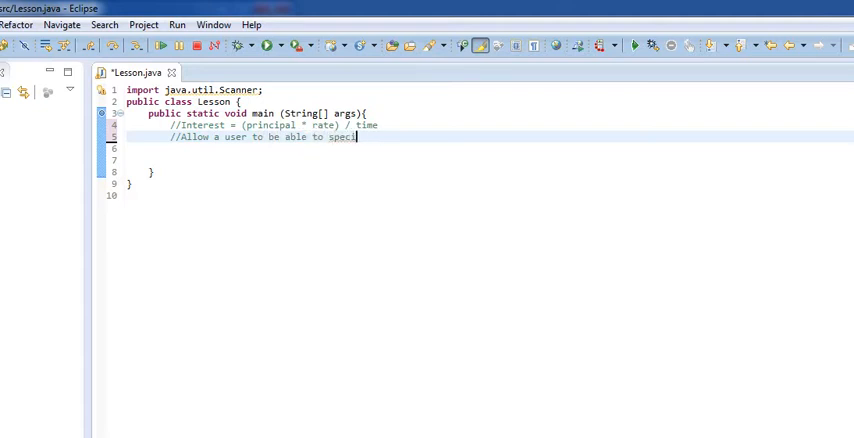
{"action": "type", "text": "fy"}
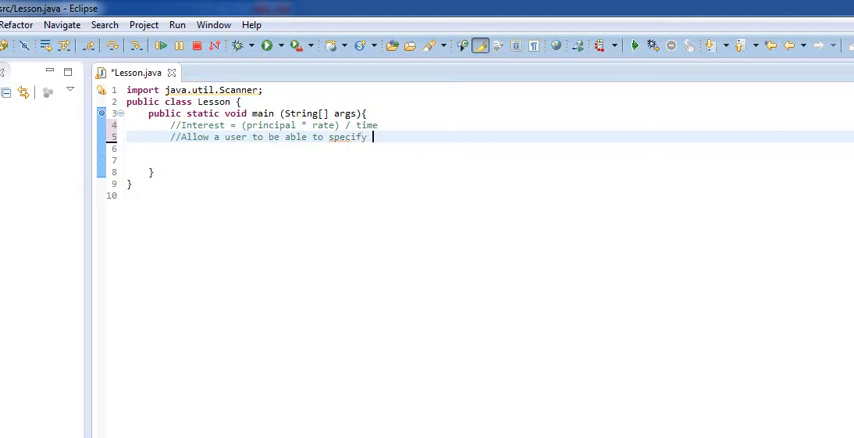
{"action": "type", "text": "their"}
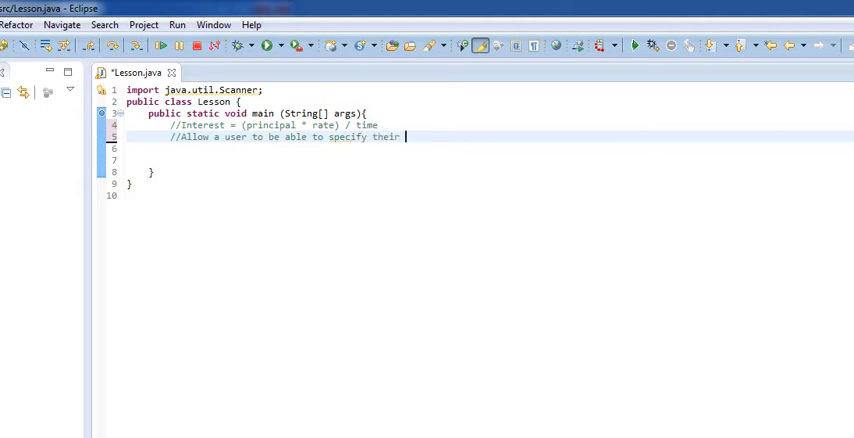
{"action": "type", "text": "p"}
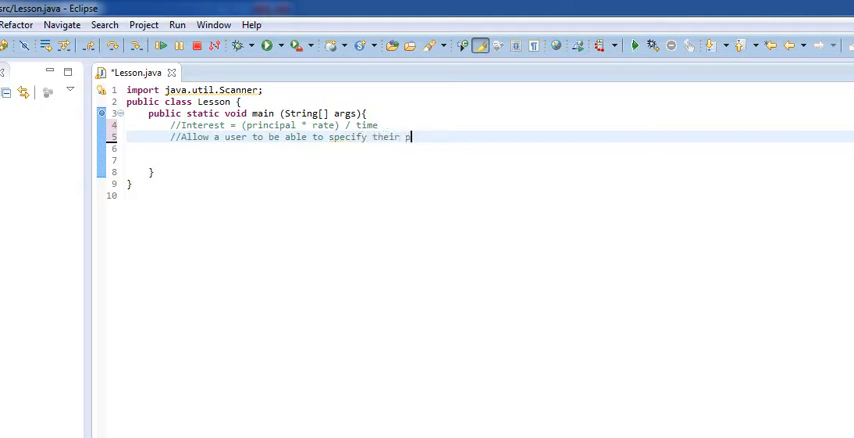
{"action": "type", "text": "starting"}
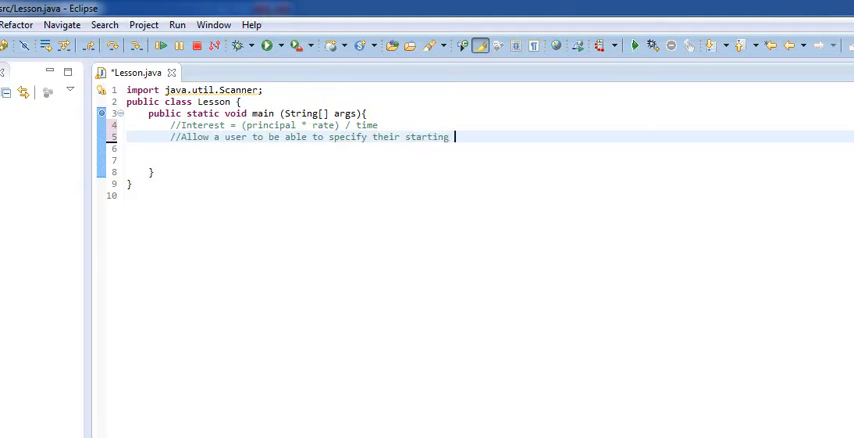
{"action": "type", "text": "money, the"}
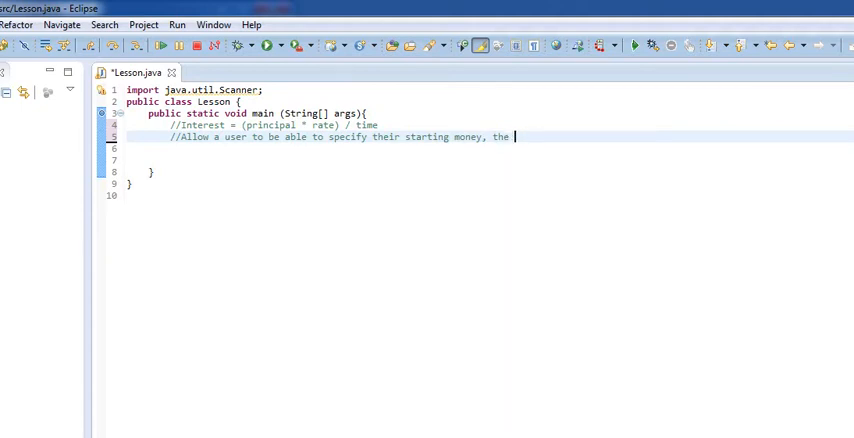
Finish the comment: the rate of growth per year (APY), and the time they want to invest for
{"action": "type", "text": "rat o"}
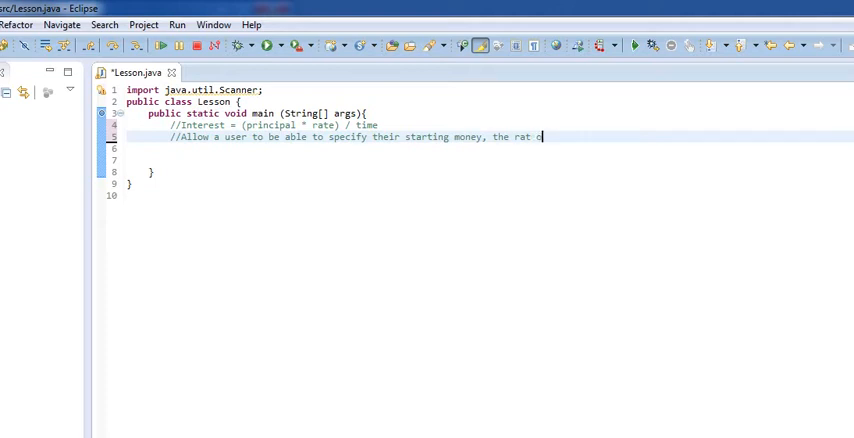
{"action": "type", "text": "e of grou"}
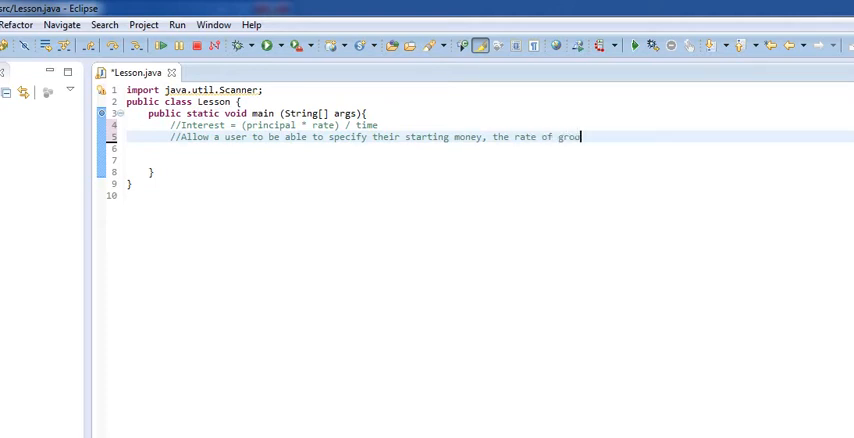
{"action": "type", "text": "wth per year ("}
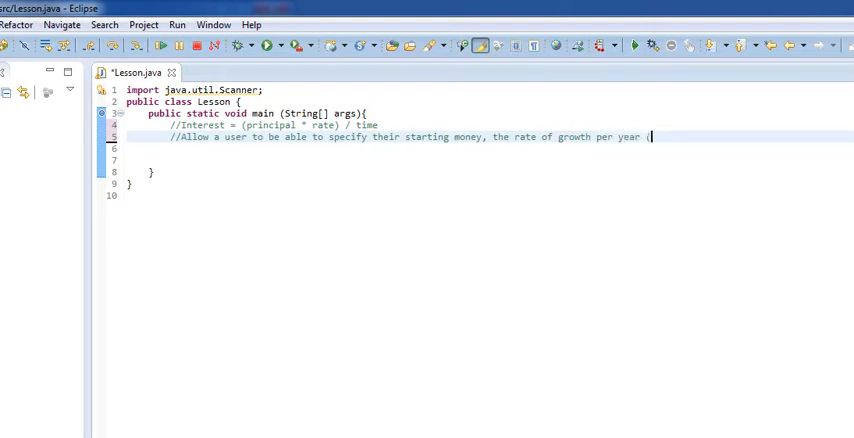
{"action": "type", "text": "APY)"}
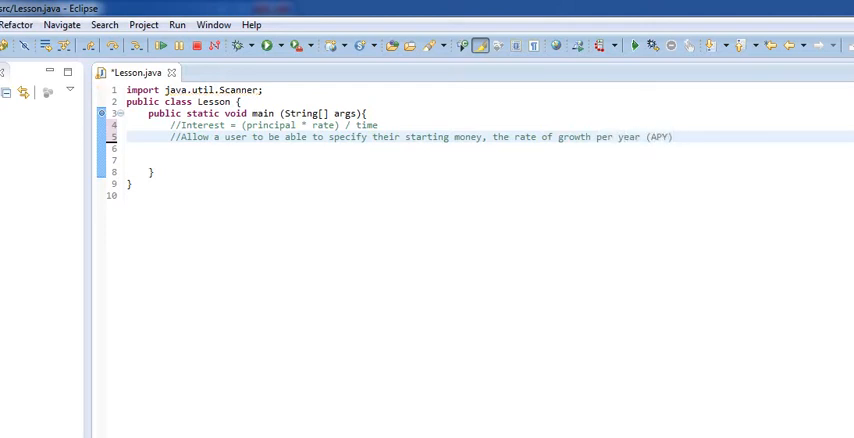
{"action": "type", "text": "ti"}
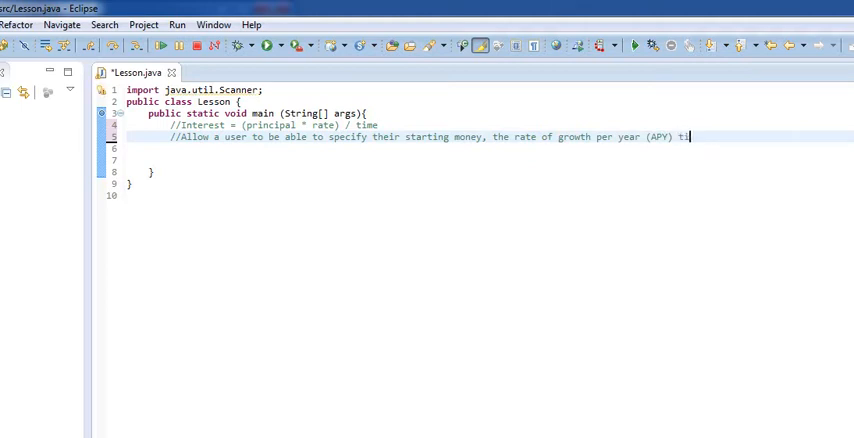
{"action": "type", "text": ", and the"}
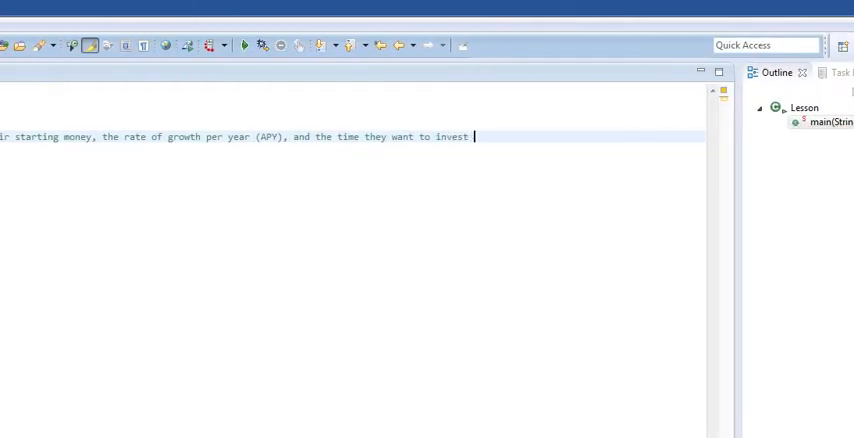
{"action": "type", "text": "for."}
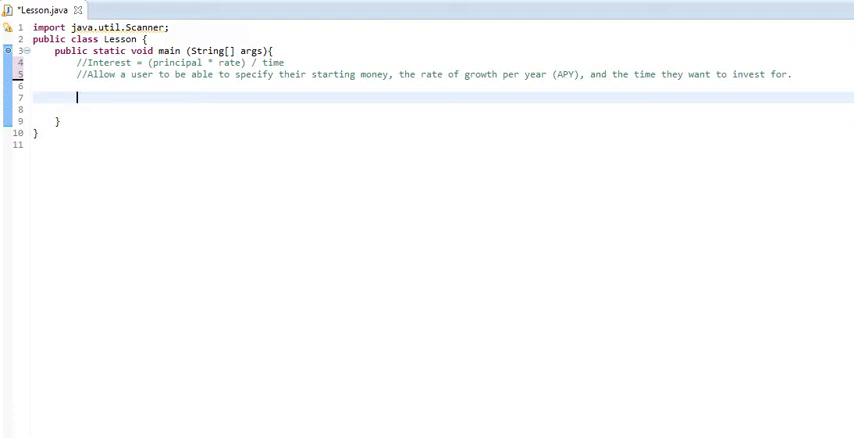
Declare int time=0; in main
{"action": "type", "text": "int"}
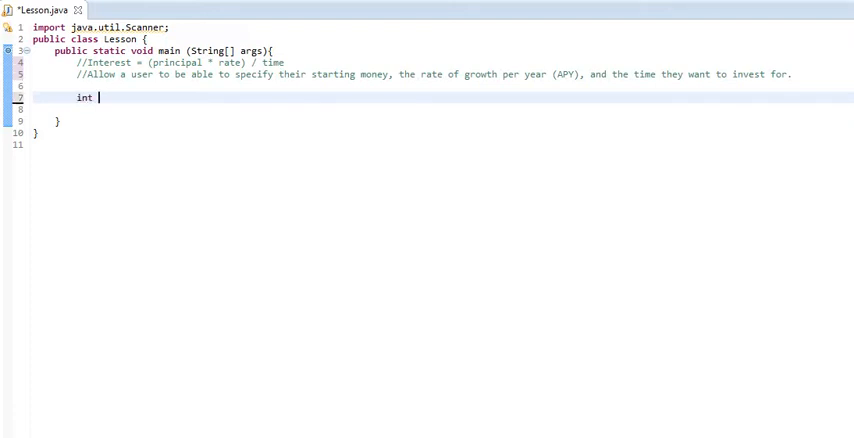
{"action": "type", "text": "time;"}
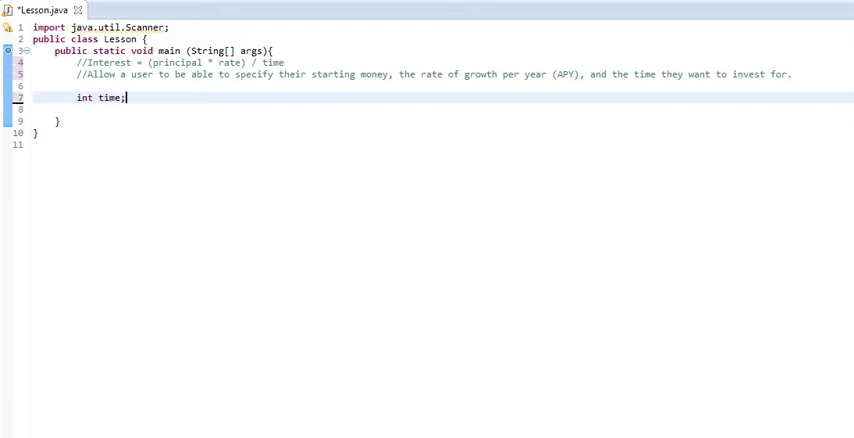
{"action": "key", "text": "Backspace"}
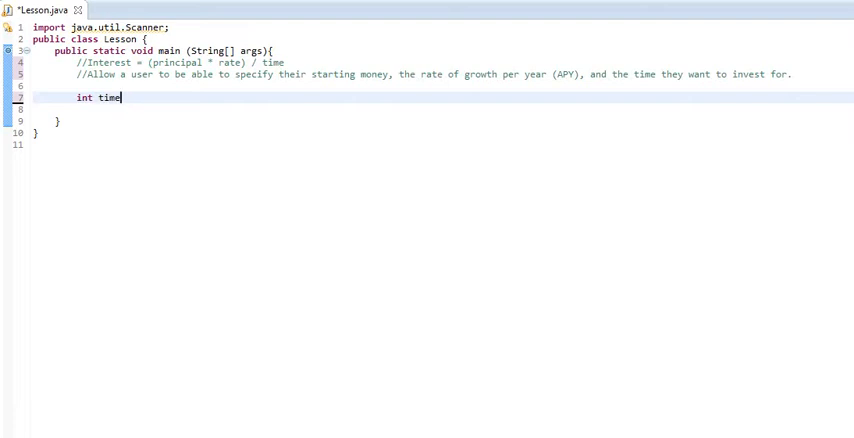
{"action": "type", "text": "=0;"}
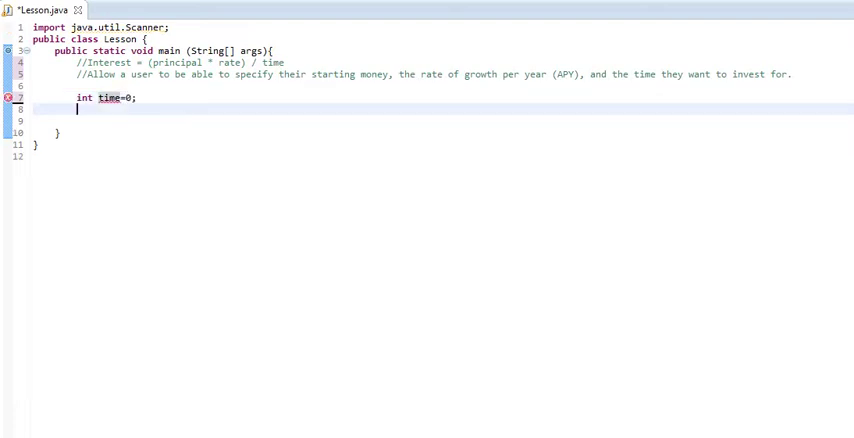
Declare double interest= 0.0, rate= 0.0, and start the principle variable
{"action": "type", "text": "double"}
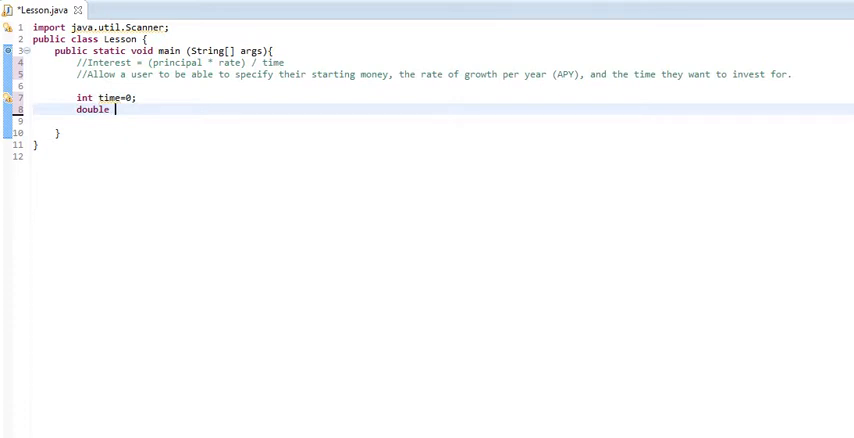
{"action": "type", "text": "interest"}
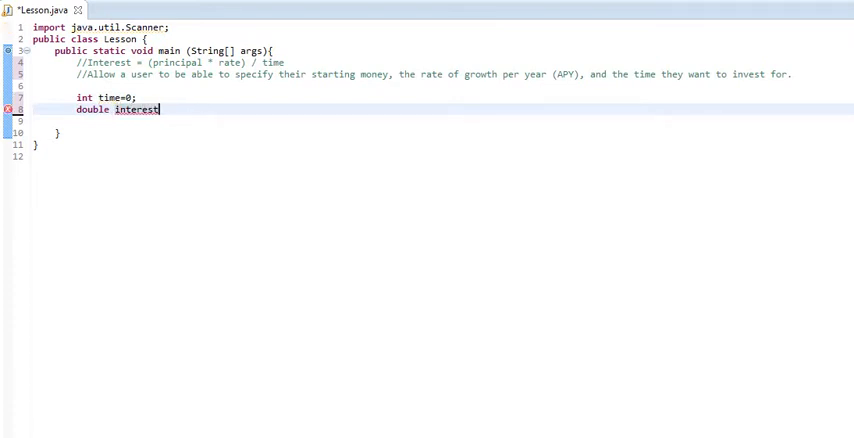
{"action": "type", "text": "= 0"}
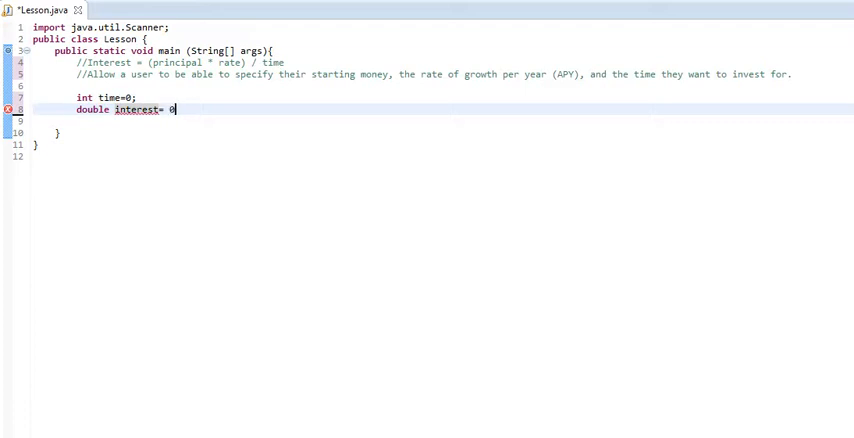
{"action": "type", "text": ","}
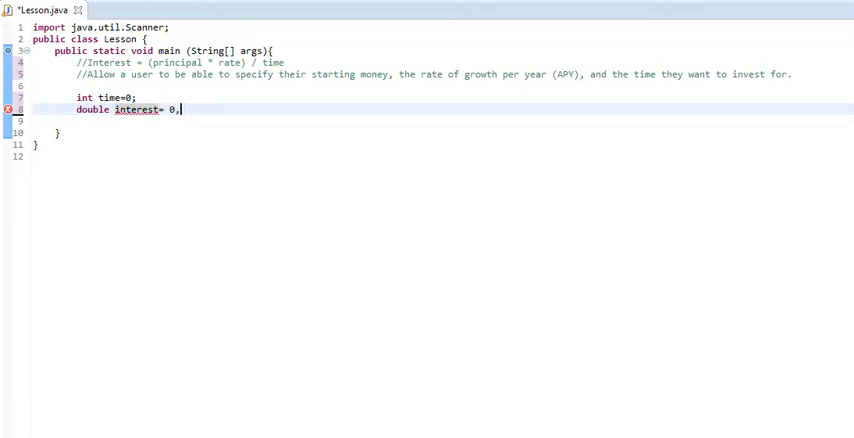
{"action": "key", "text": "BackSpace"}
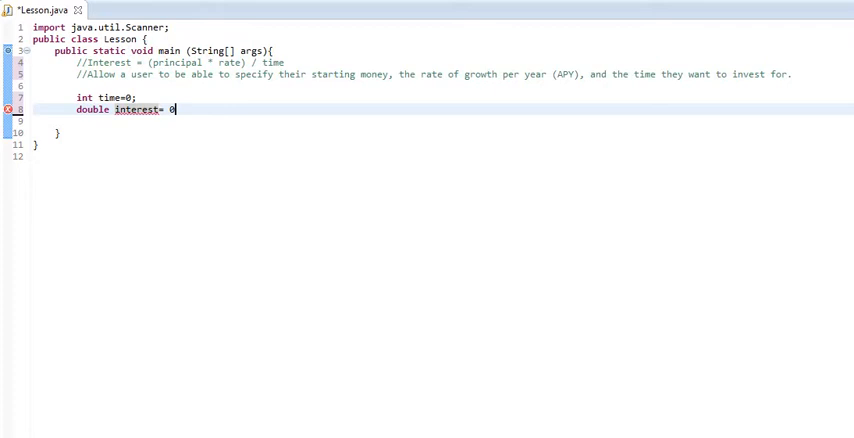
{"action": "type", "text": ".0, ra"}
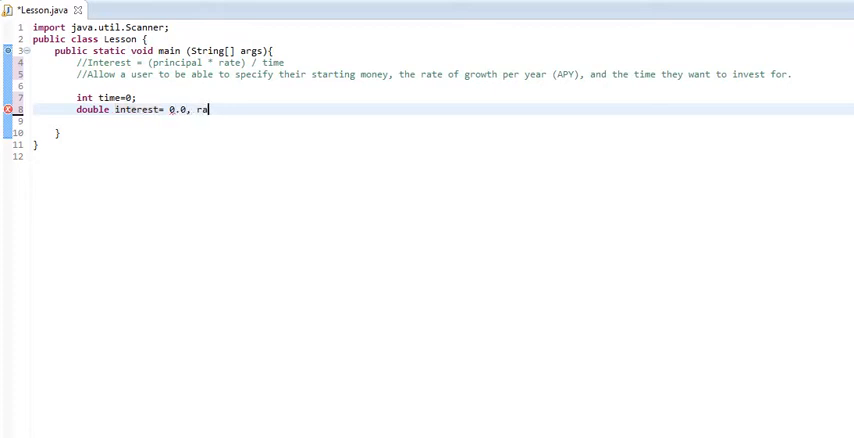
{"action": "type", "text": "te= 0.0,"}
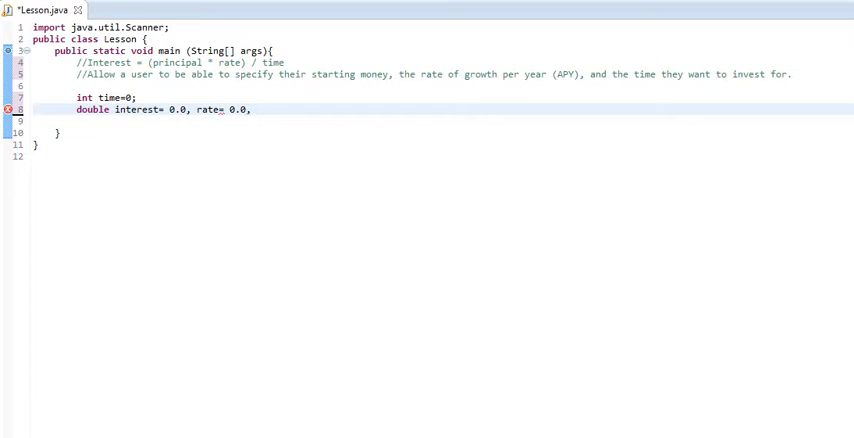
{"action": "type", "text": "principle"}
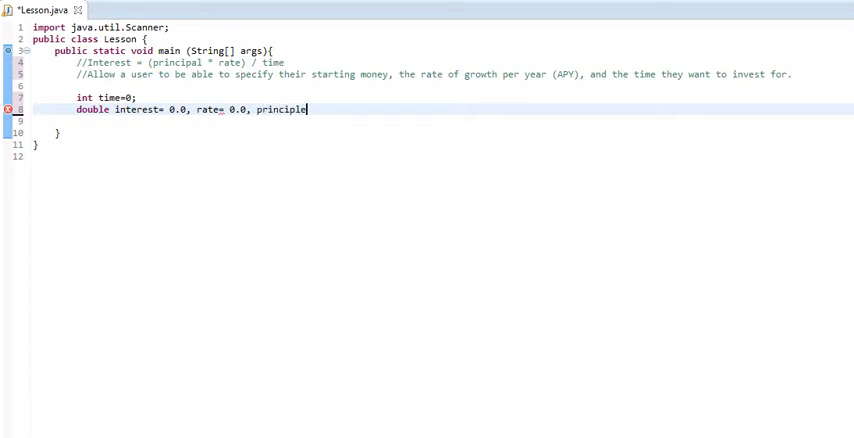
Finish the declaration with principle = 0.0;
{"action": "type", "text": "= 0.0"}
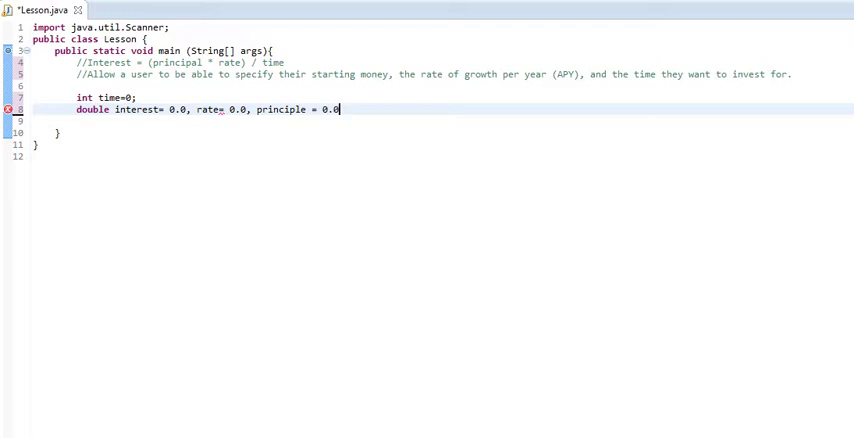
{"action": "type", "text": ";"}
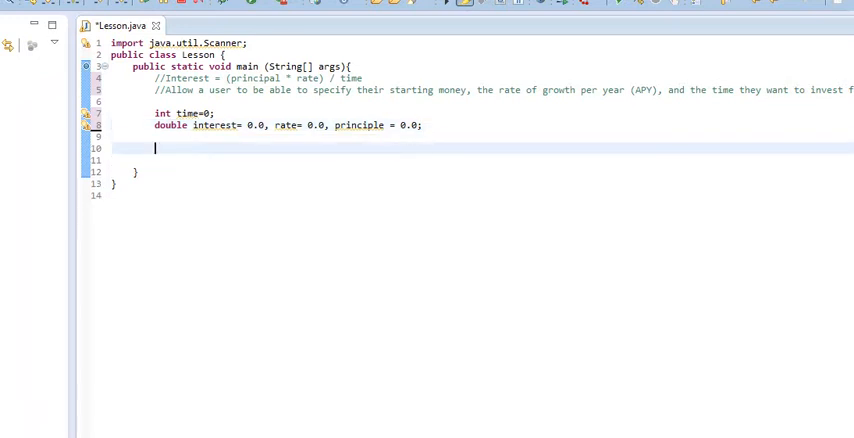
Add System.out.println("Please enter the amount of money that you wish to invest: ");
{"action": "type", "text": "System.outprint"}
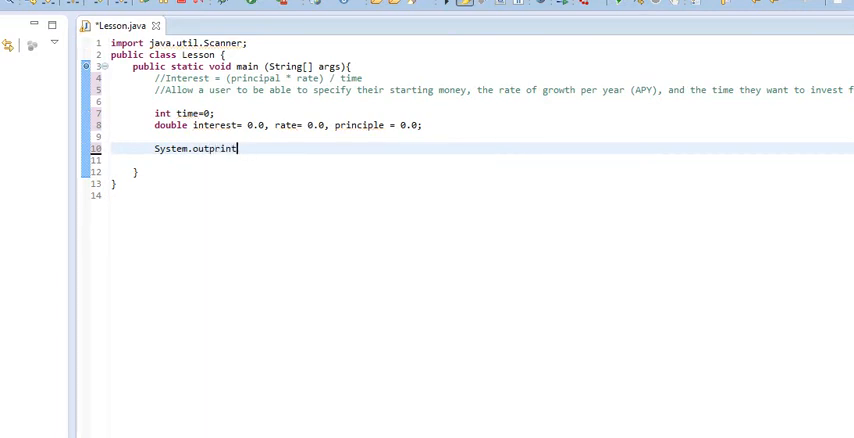
{"action": "type", "text": ".p"}
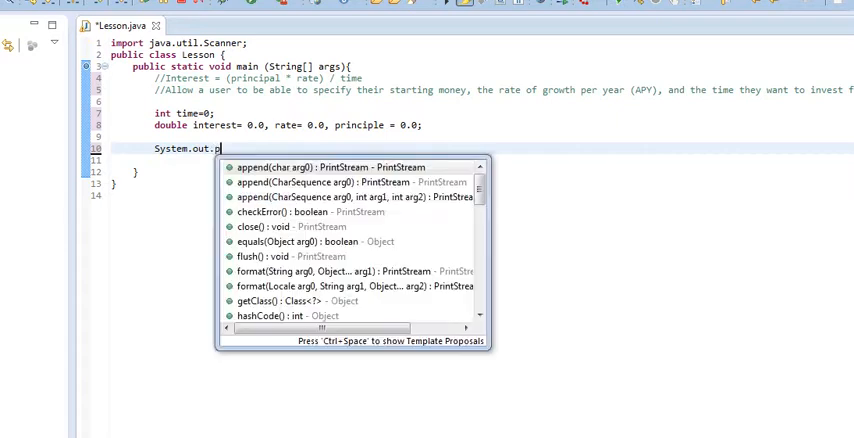
{"action": "type", "text": "rintln()"}
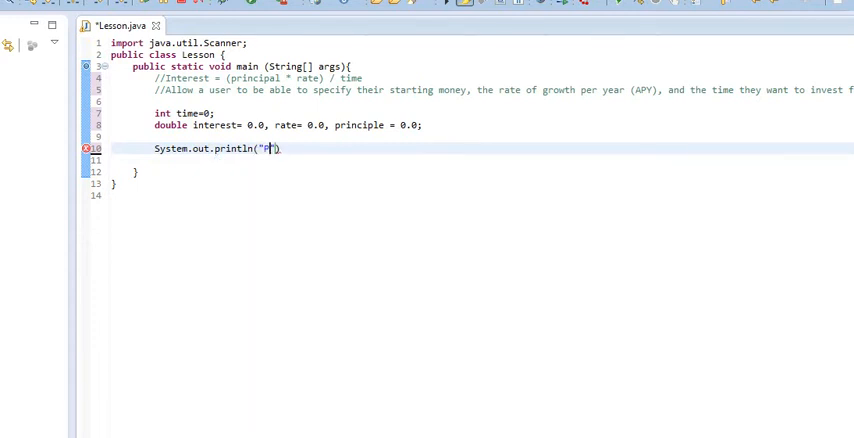
{"action": "type", "text": "lease enter t"}
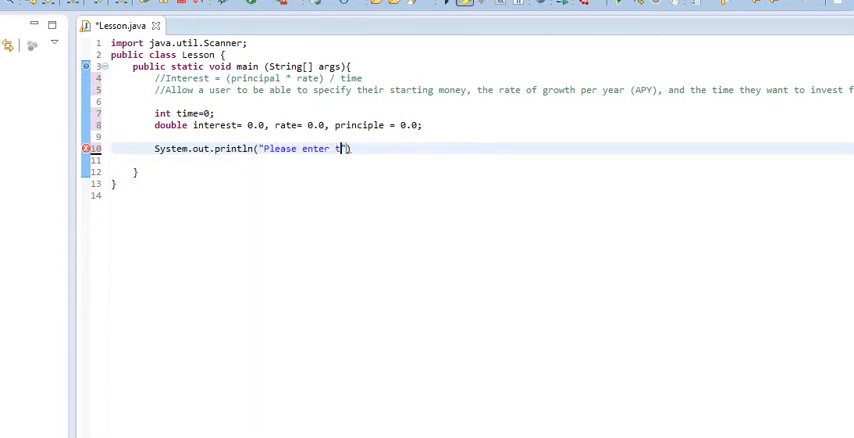
{"action": "type", "text": "he amount of money that you wish to invest:"}
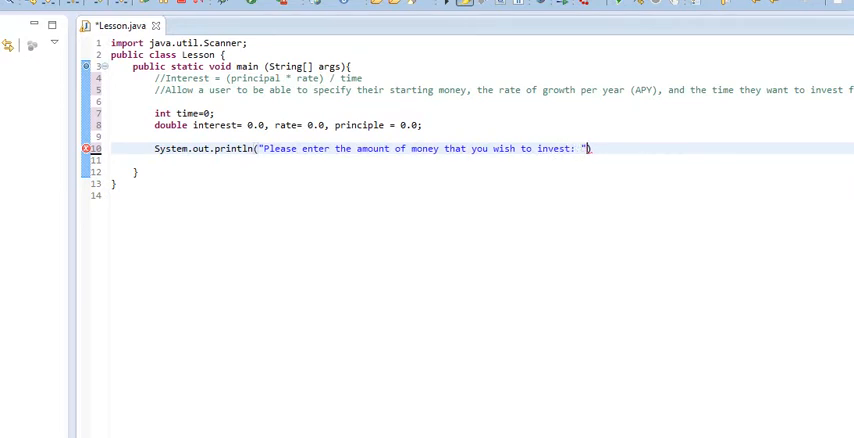
{"action": "type", "text": ");"}
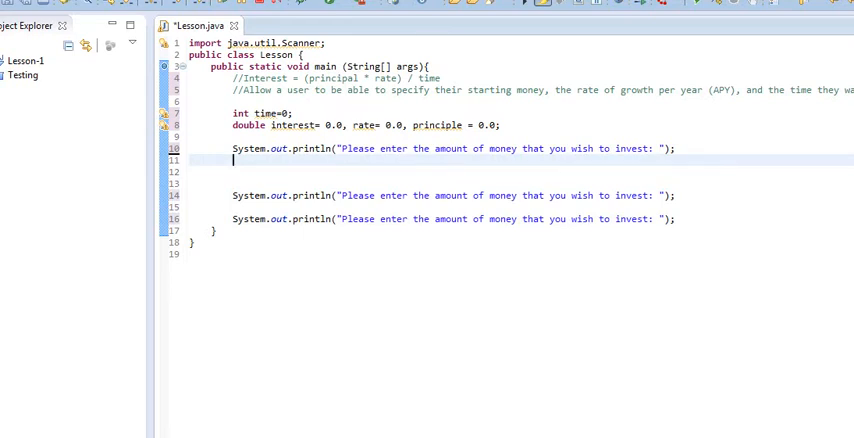
Read the investment amount with principle = input.nextInt(); below the first prompt
{"action": "type", "text": "principle"}
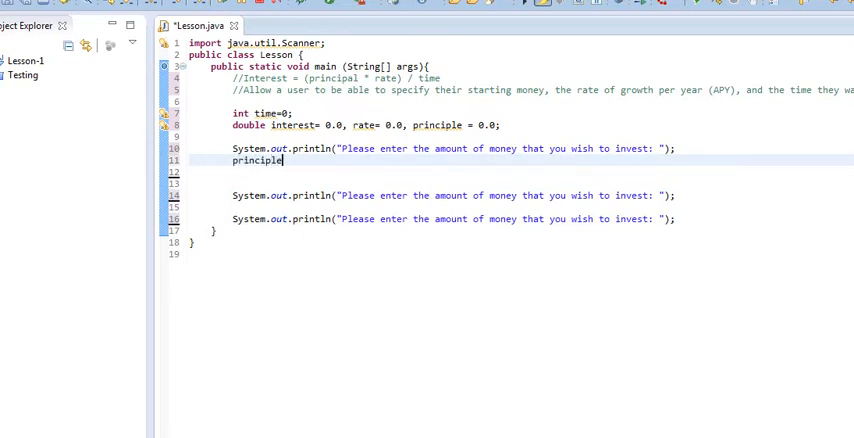
{"action": "type", "text": "= input"}
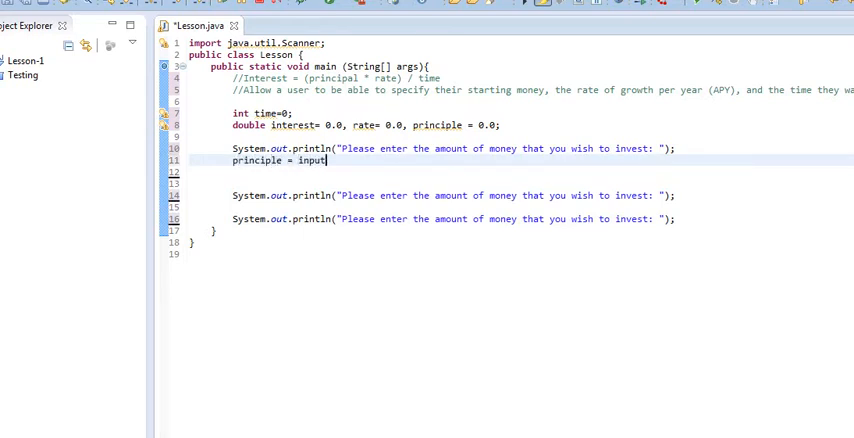
{"action": "type", "text": ".next"}
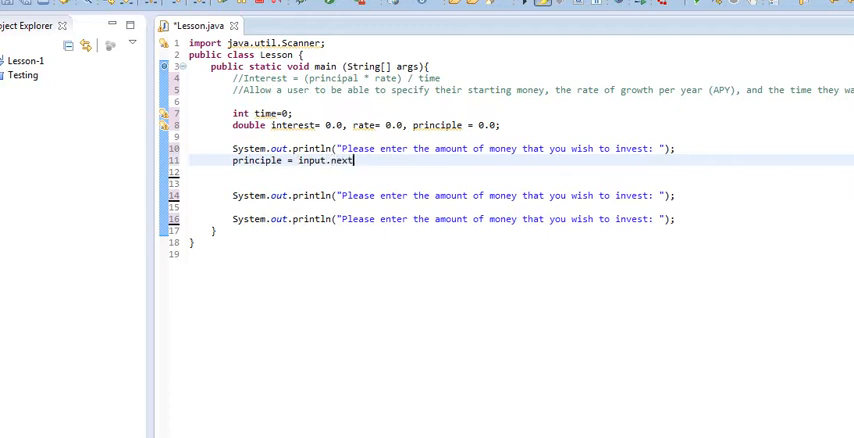
{"action": "type", "text": "Int();"}
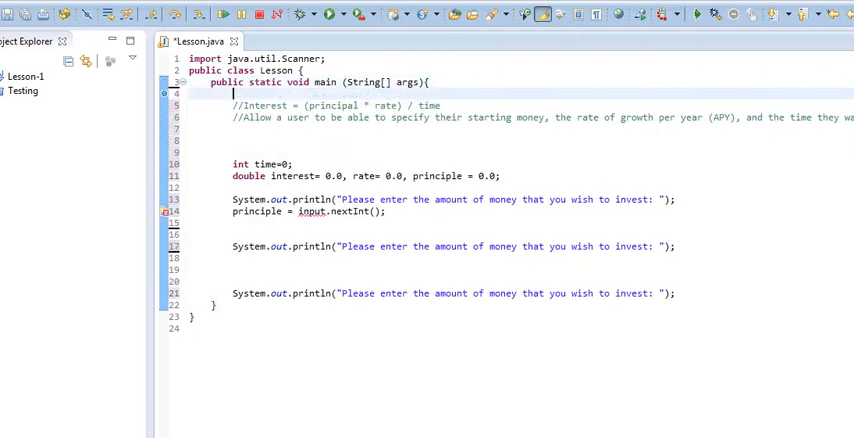
Create Scanner input = new Scanner(System.in); at the top of main and select the principle input line
{"action": "type", "text": "Scanner"}
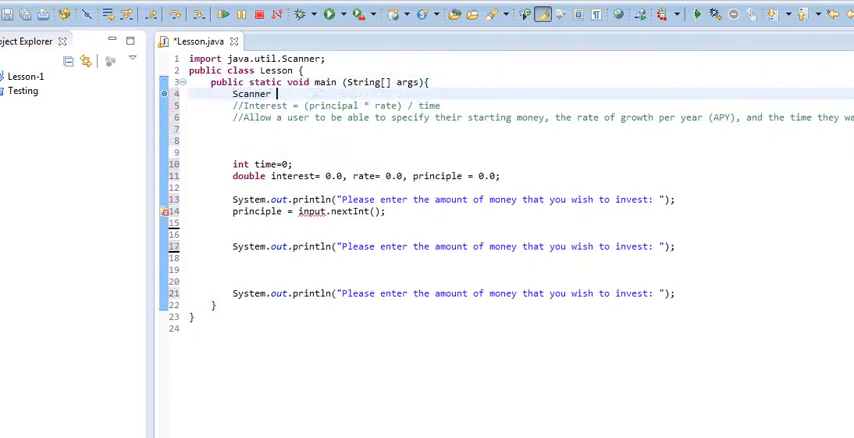
{"action": "type", "text": "input = ne"}
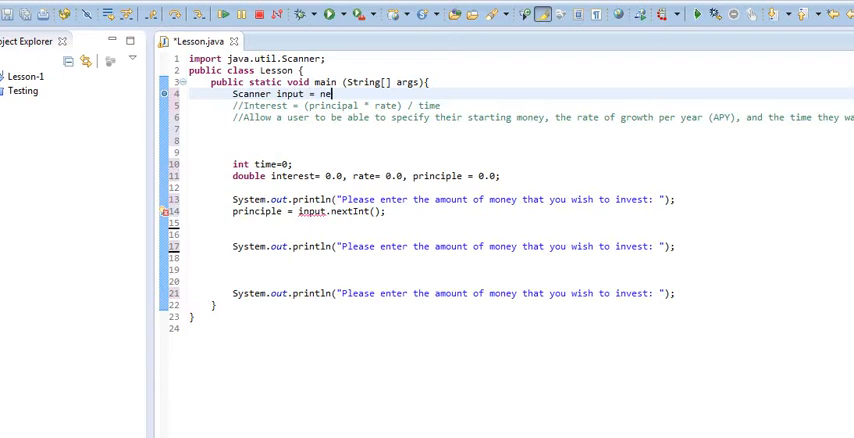
{"action": "type", "text": "w Scanner(System.in);"}
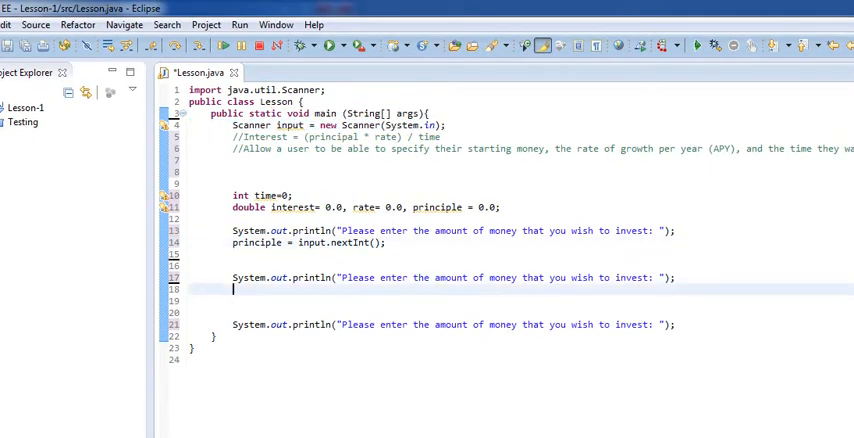
{"action": "left_click_drag", "start_coordinate": [232, 232], "coordinate": [388, 242]}
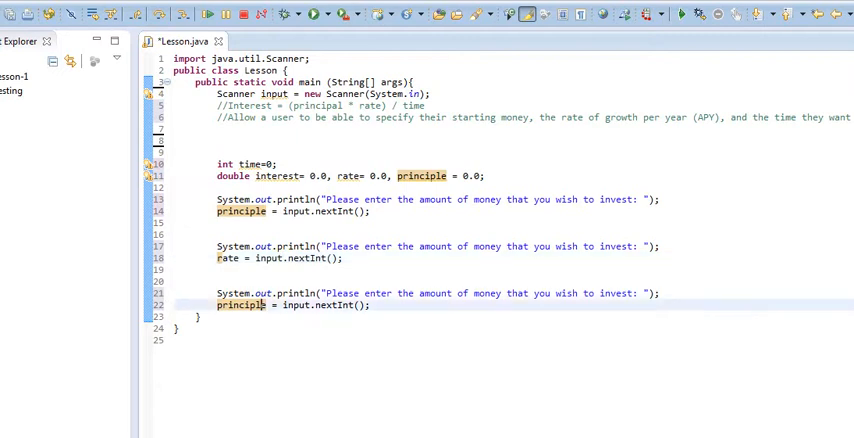
Rename the pasted line to time = input.nextInt(); and dismiss the quick-fix popup
{"action": "type", "text": "ti"}
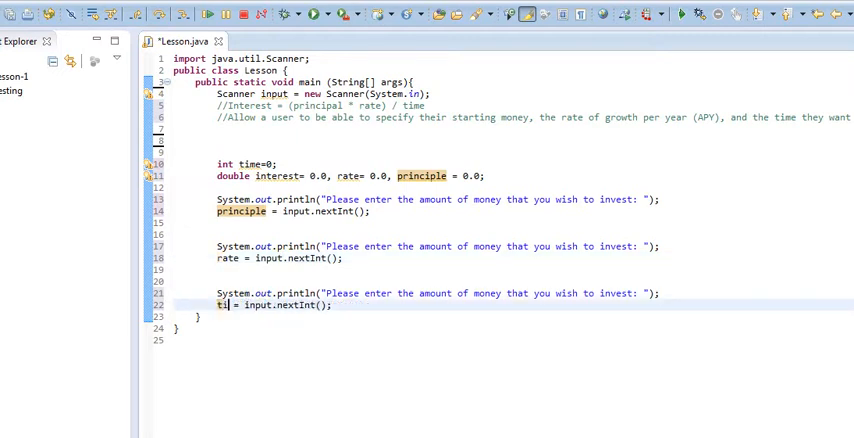
{"action": "type", "text": "me"}
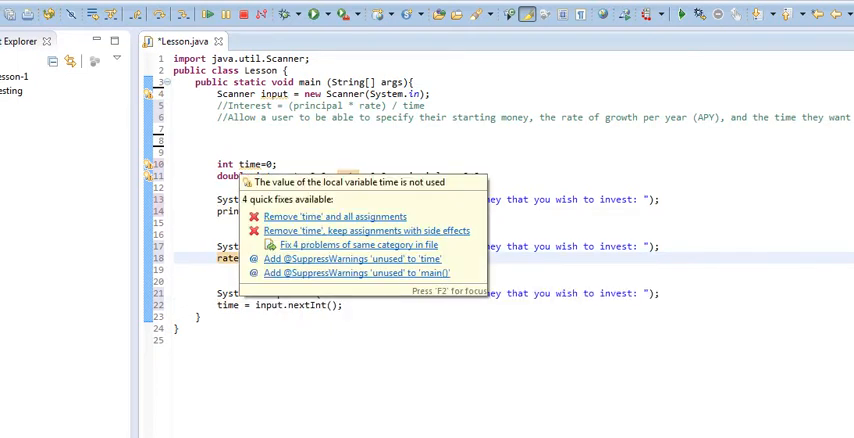
{"action": "key", "text": "Escape"}
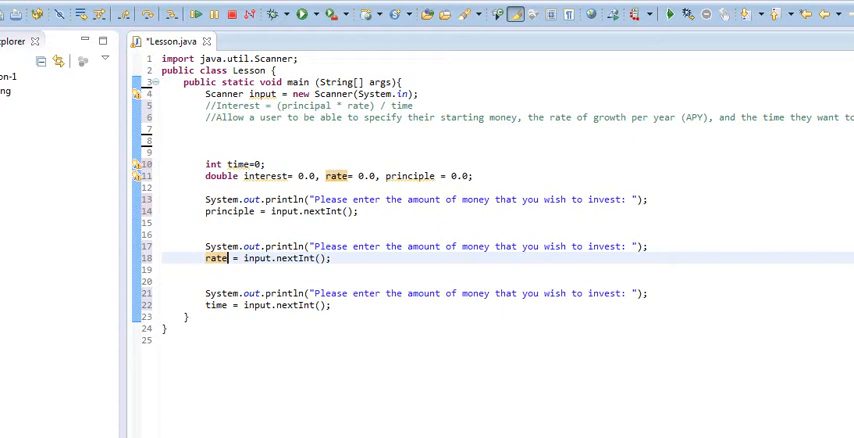
Reword the second prompt to ask for the rate of interest your investment will receive
{"action": "double_click", "coordinate": [466, 246]}
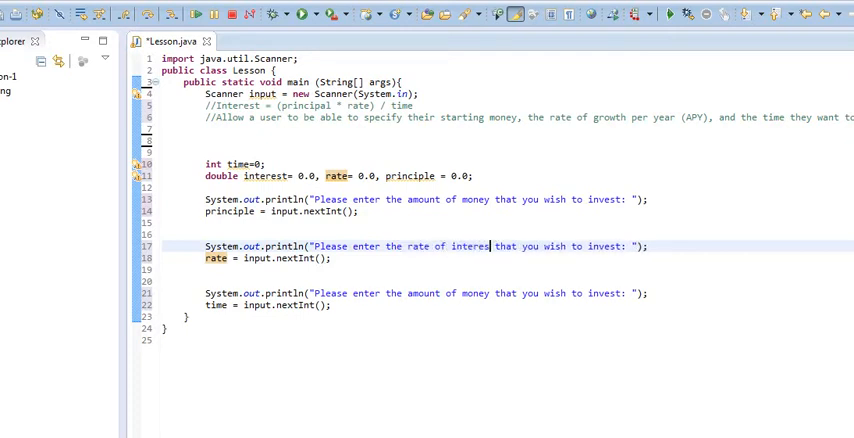
{"action": "type", "text": "your in"}
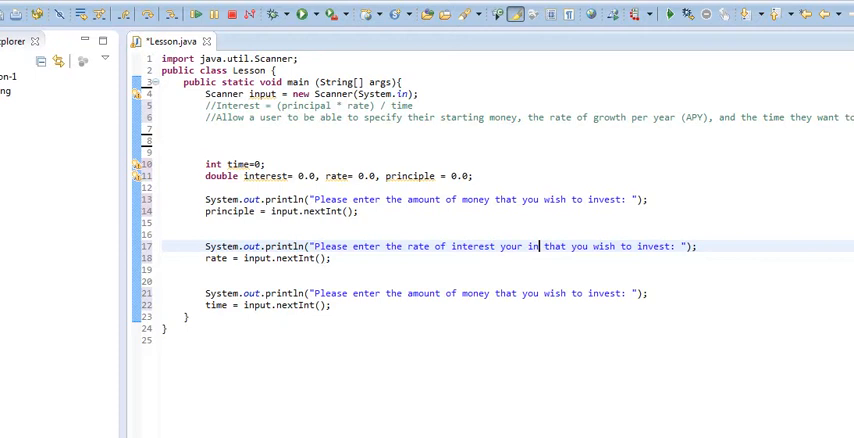
{"action": "type", "text": "vestment"}
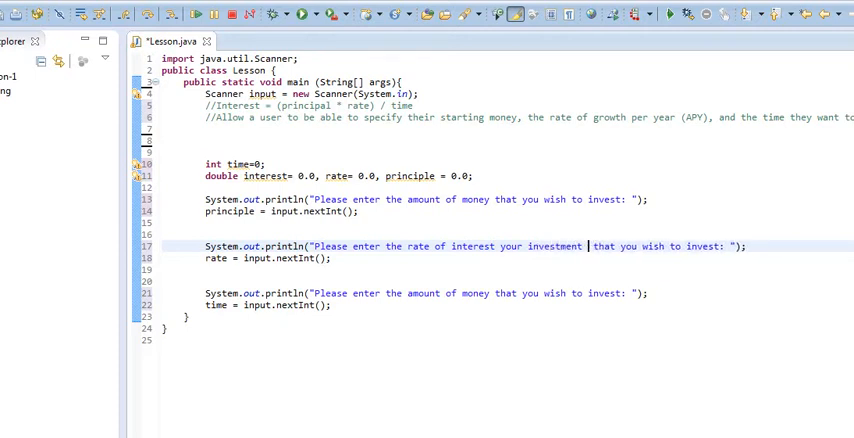
{"action": "type", "text": "will recei"}
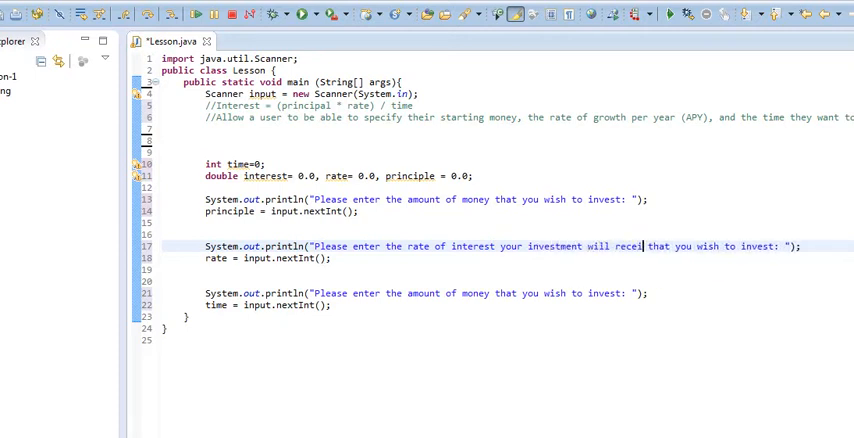
{"action": "type", "text": "e"}
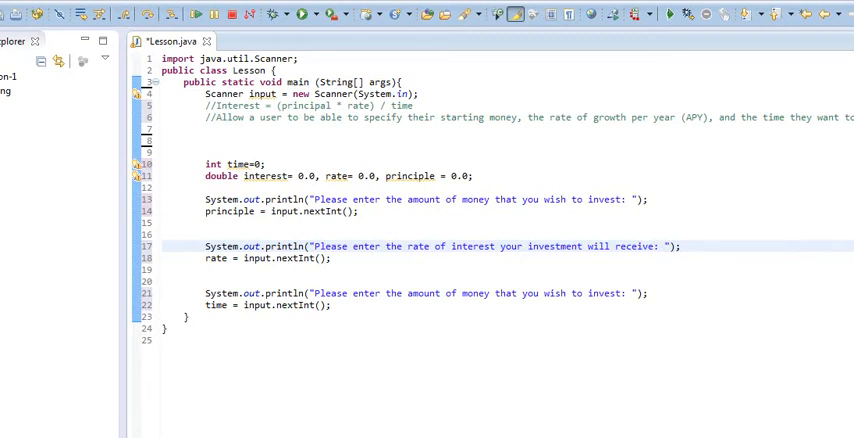
Reword the third prompt to ask for the amount of time you wish to invest for
{"action": "double_click", "coordinate": [472, 292]}
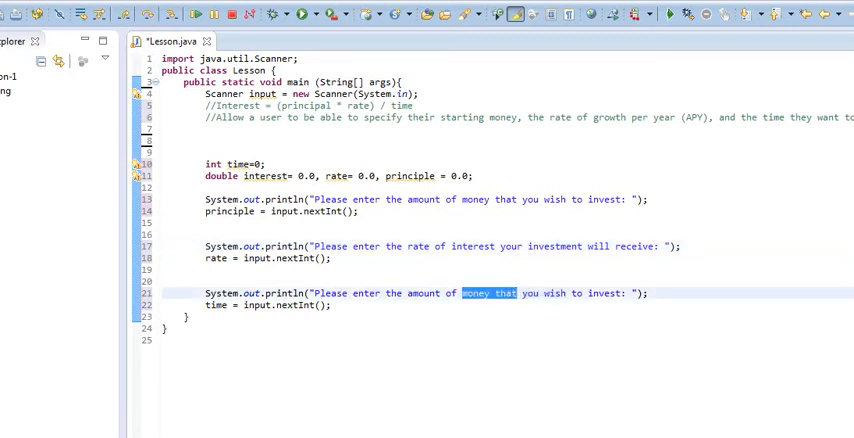
{"action": "type", "text": "time"}
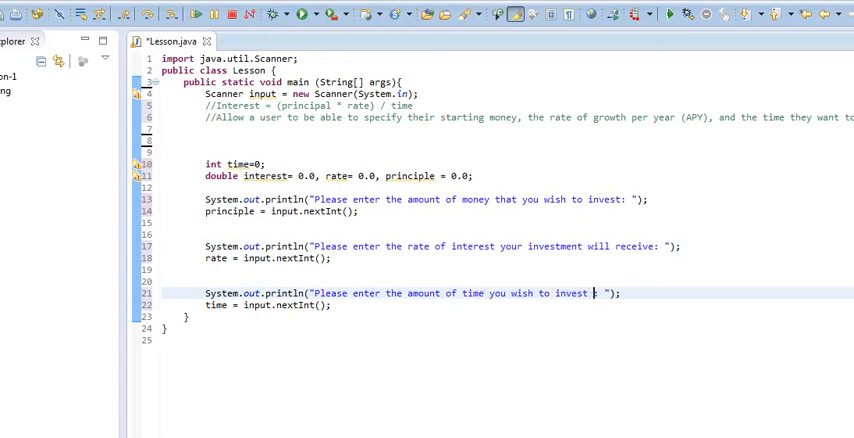
{"action": "type", "text": "for:"}
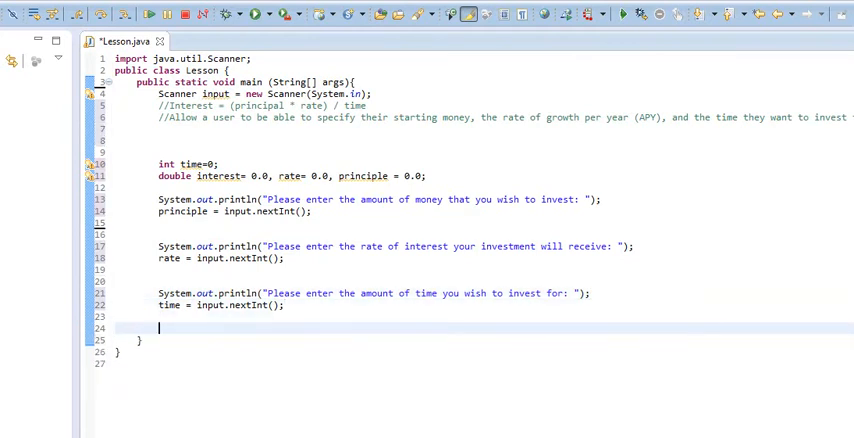
Compute interest = (principle*rate)/time; after the three input prompts
{"action": "key", "text": "enter"}
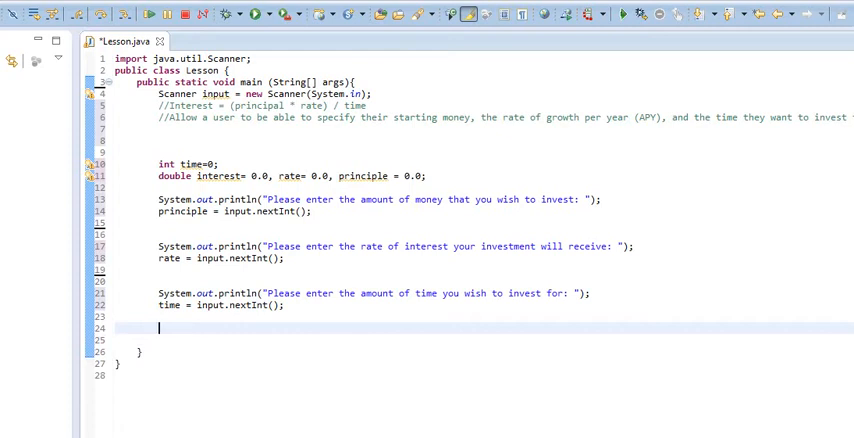
{"action": "type", "text": "inte"}
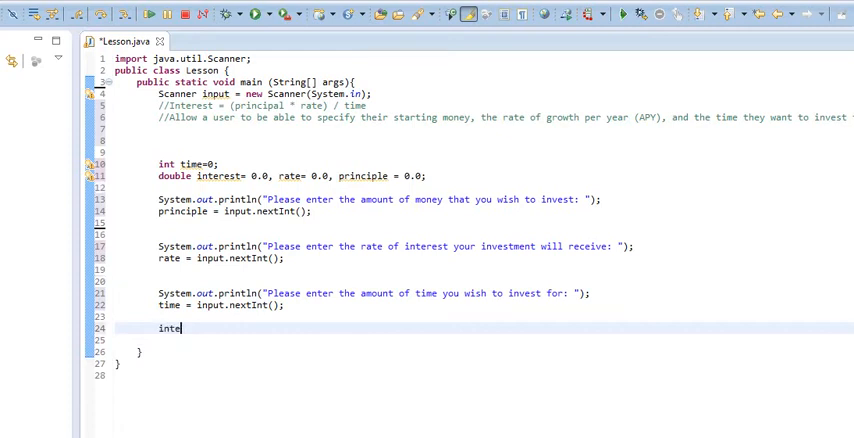
{"action": "type", "text": "rest = time"}
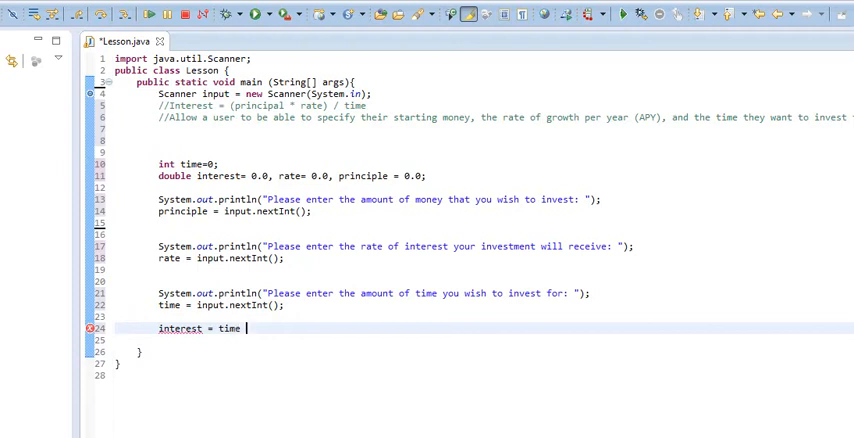
{"action": "type", "text": "()"}
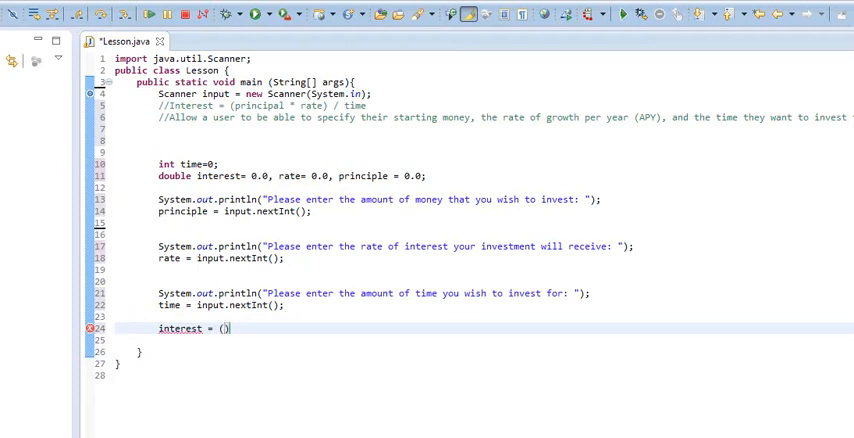
{"action": "type", "text": "princip1"}
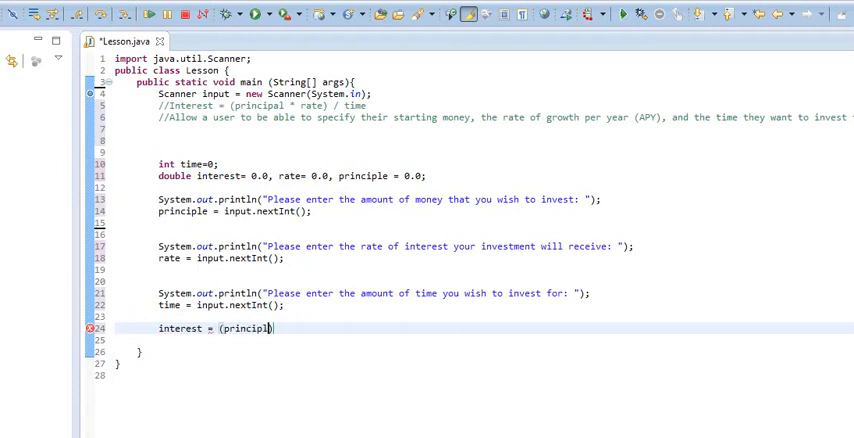
{"action": "type", "text": "*"}
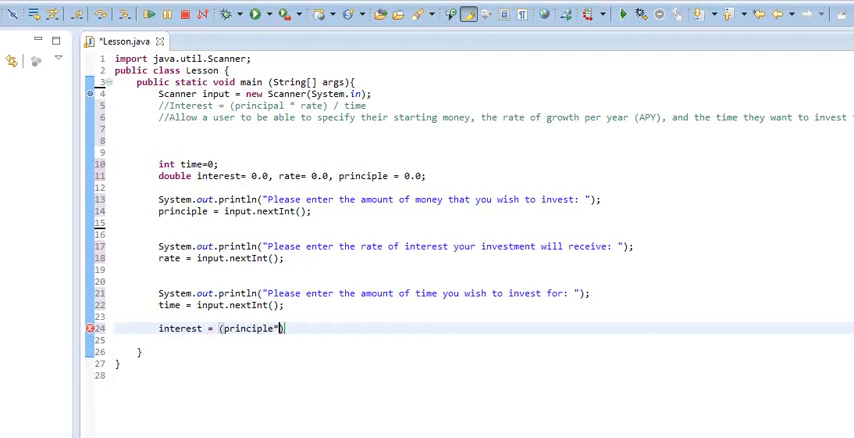
{"action": "type", "text": "rate"}
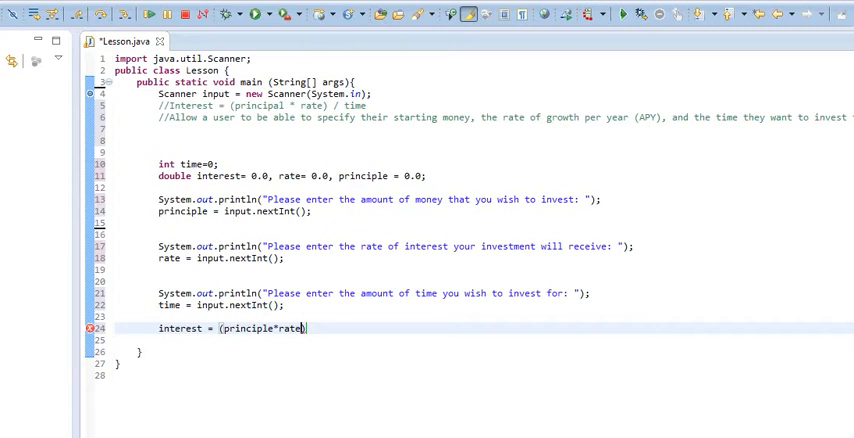
{"action": "type", "text": ")"}
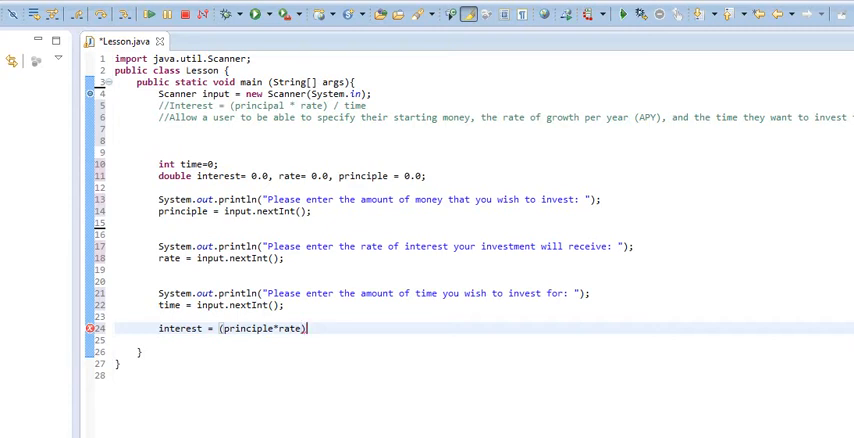
{"action": "type", "text": "/1"}
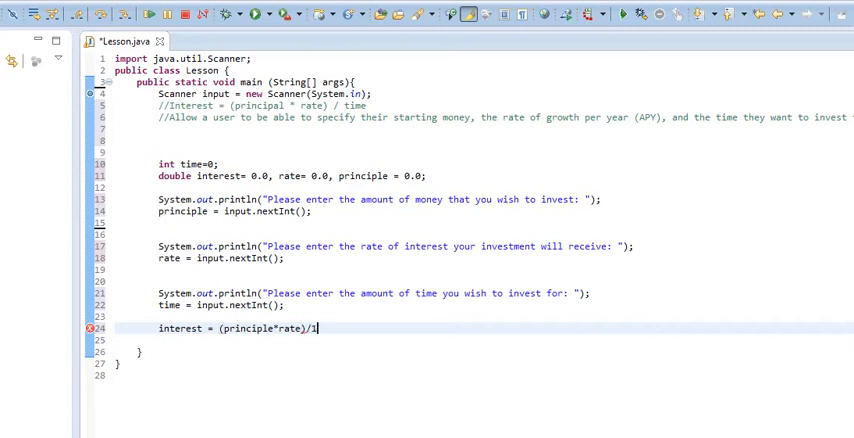
{"action": "type", "text": "0"}
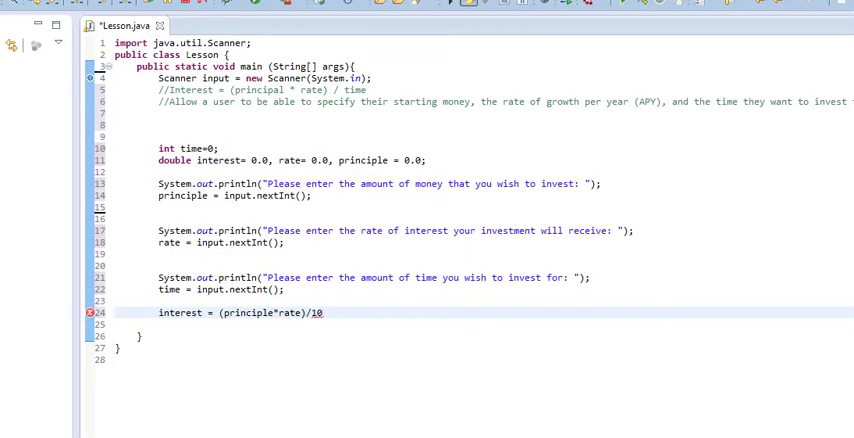
{"action": "type", "text": "ime"}
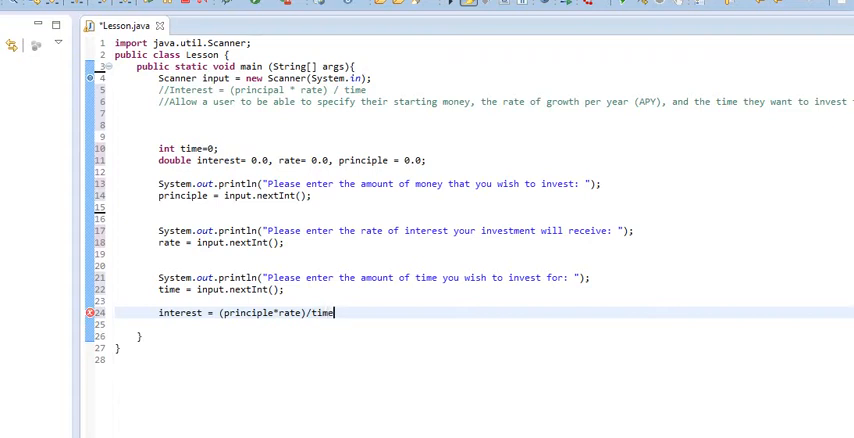
{"action": "type", "text": ";"}
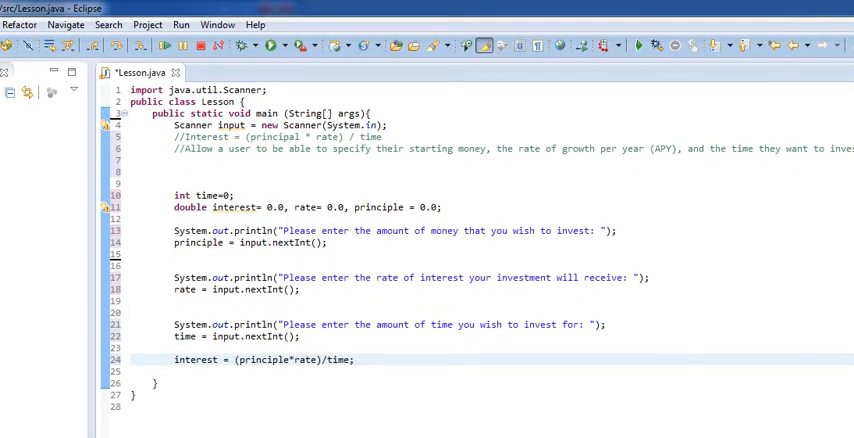
Run the Lesson program and enter 10000 as the money to invest
{"action": "left_click", "coordinate": [392, 124]}
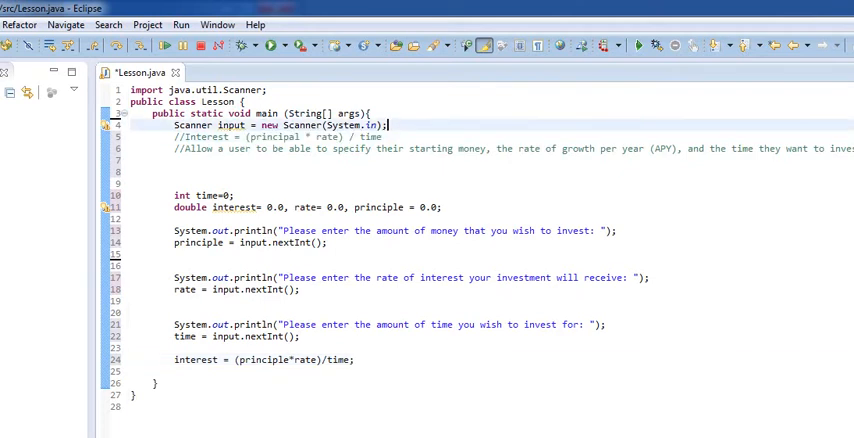
{"action": "mouse_move", "coordinate": [272, 44]}
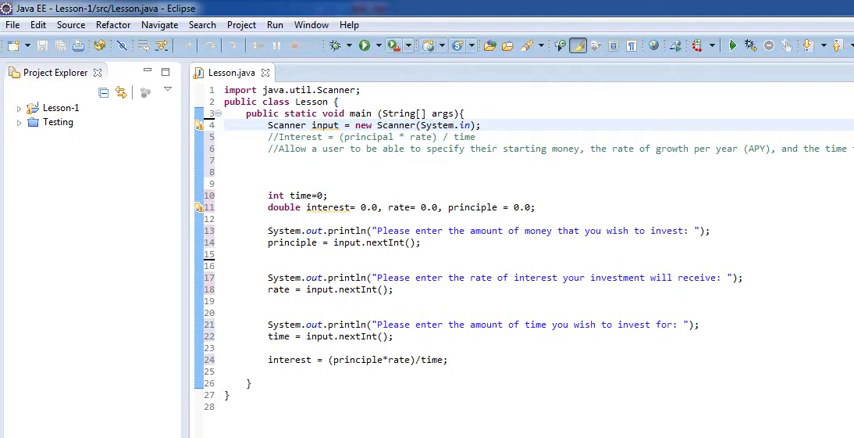
{"action": "left_click", "coordinate": [364, 44]}
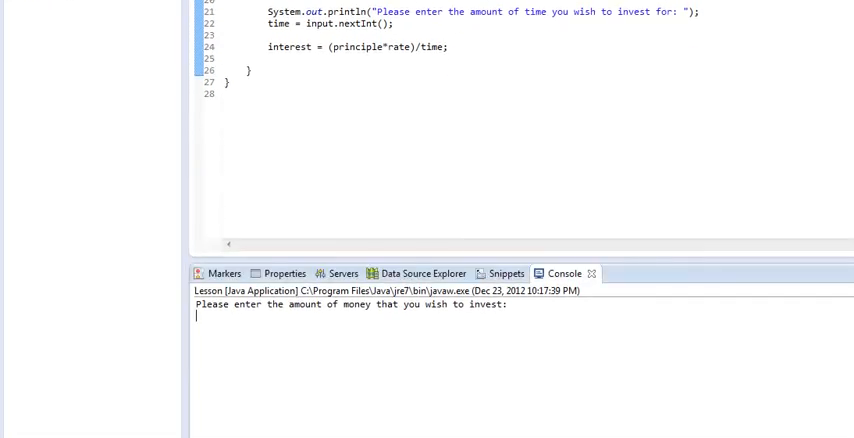
{"action": "type", "text": "10000"}
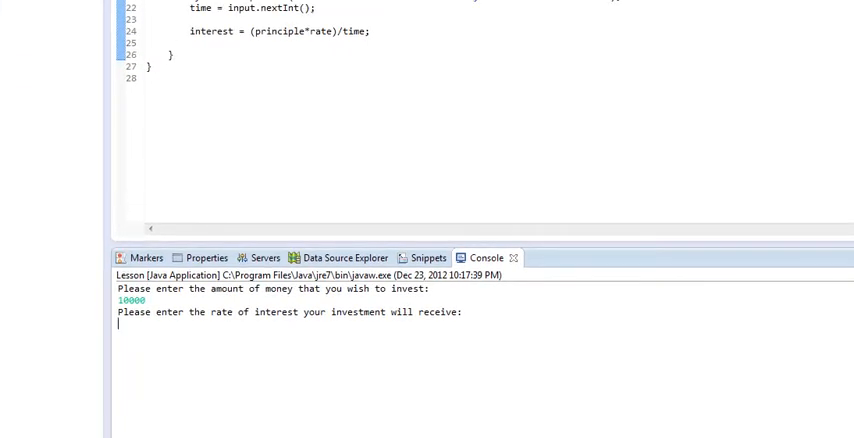
Enter 10 for the rate and 10 for the time at the console prompts
{"action": "type", "text": "10"}
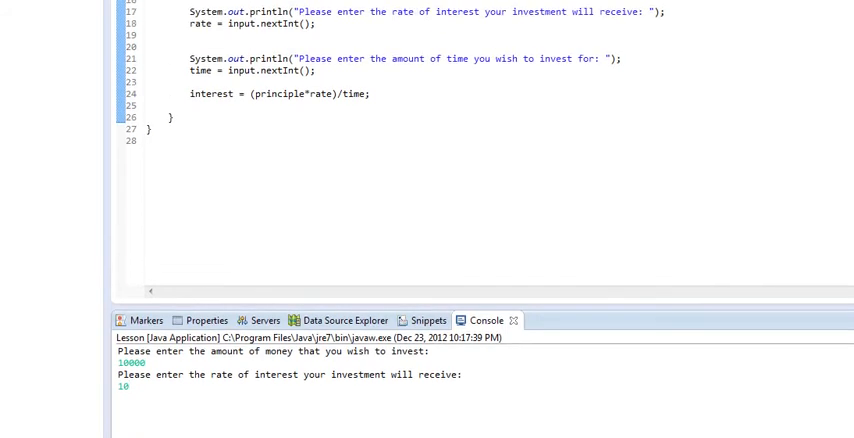
{"action": "scroll", "scroll_direction": "up", "scroll_amount": 3}
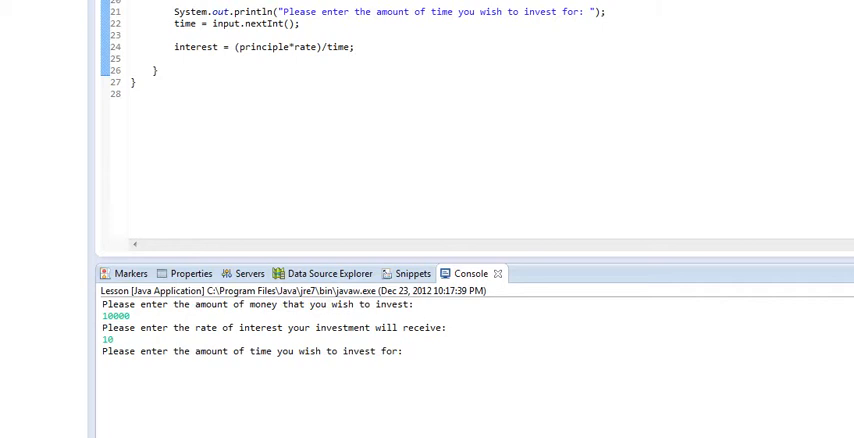
{"action": "type", "text": "10"}
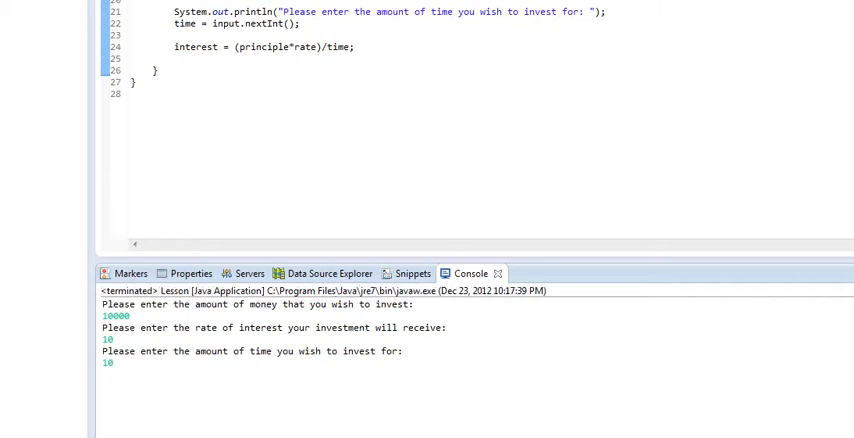
{"action": "scroll", "scroll_direction": "up", "scroll_amount": 3}
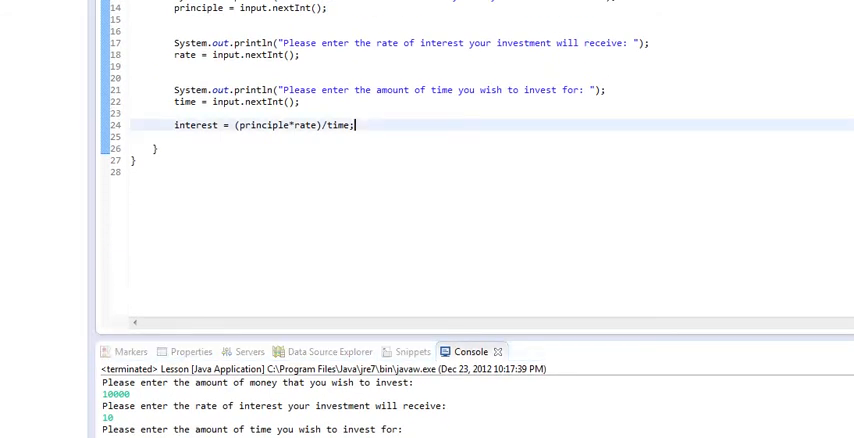
Add System.out.println("The interest earned is: " + interest); after the interest calculation
{"action": "type", "text": "System.o"}
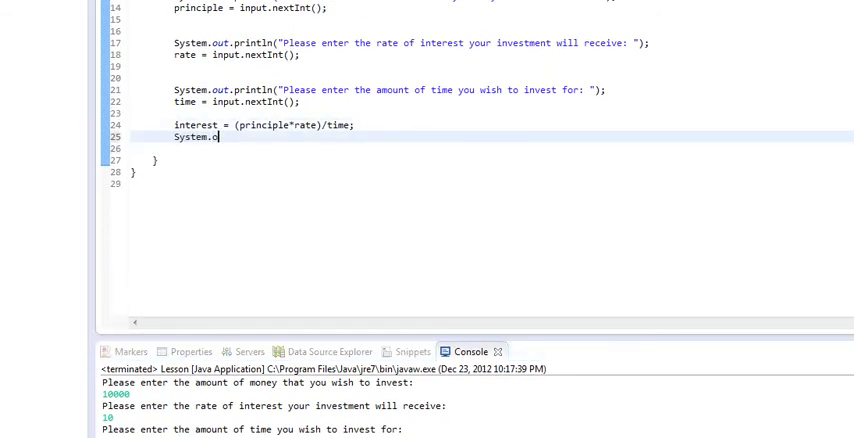
{"action": "type", "text": "ut.println()"}
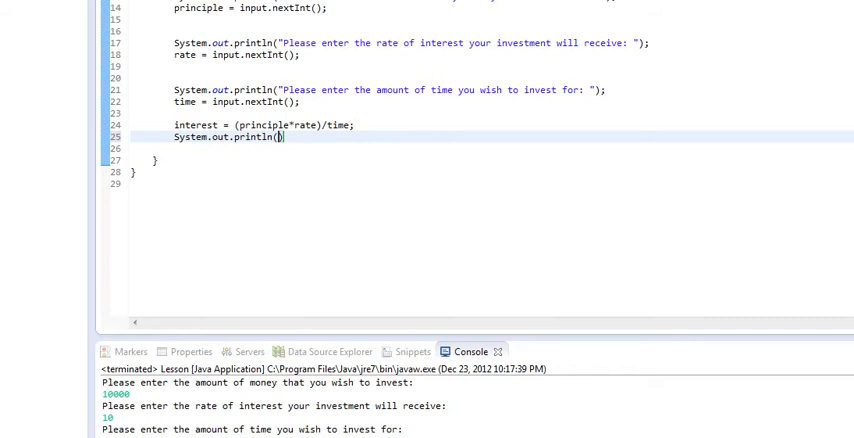
{"action": "type", "text": "\"The interest \""}
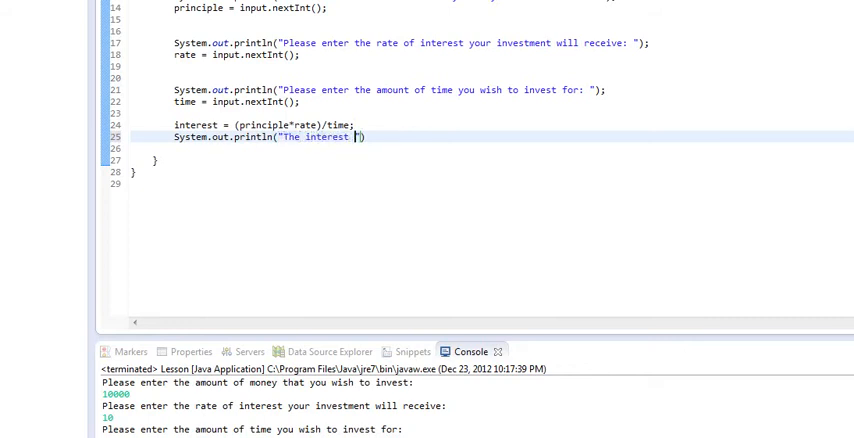
{"action": "type", "text": "earned is:"}
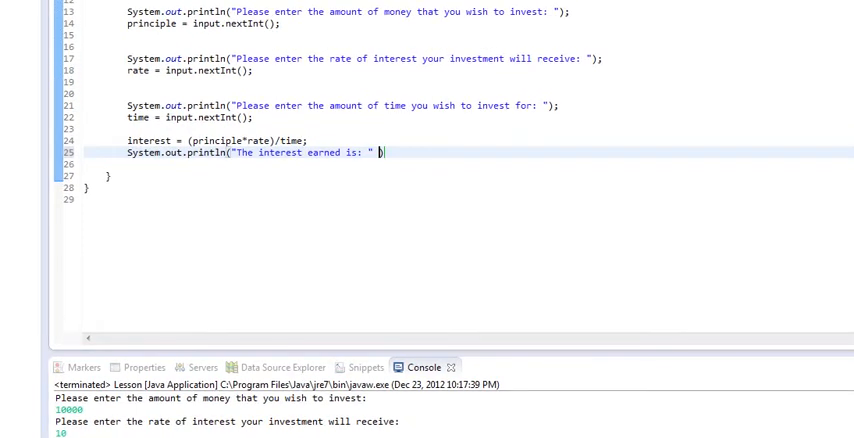
{"action": "type", "text": "+ interest)"}
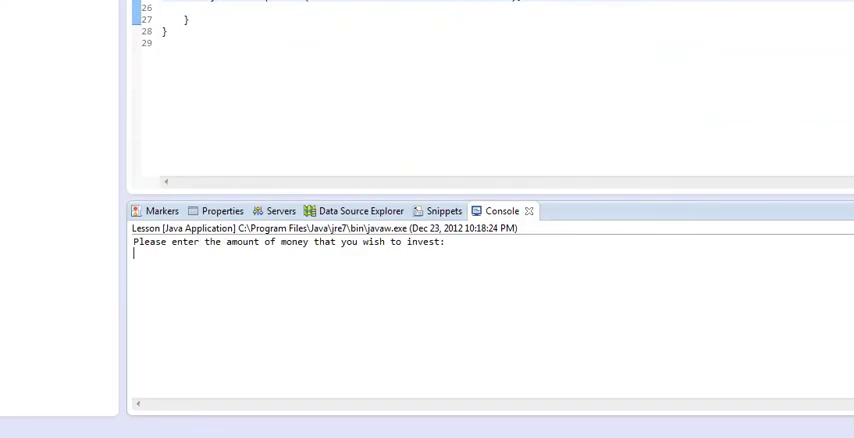
Answer the console prompts with 10000, 10 and 10, yielding interest 10000.0, then restore the editor view
{"action": "type", "text": "10000"}
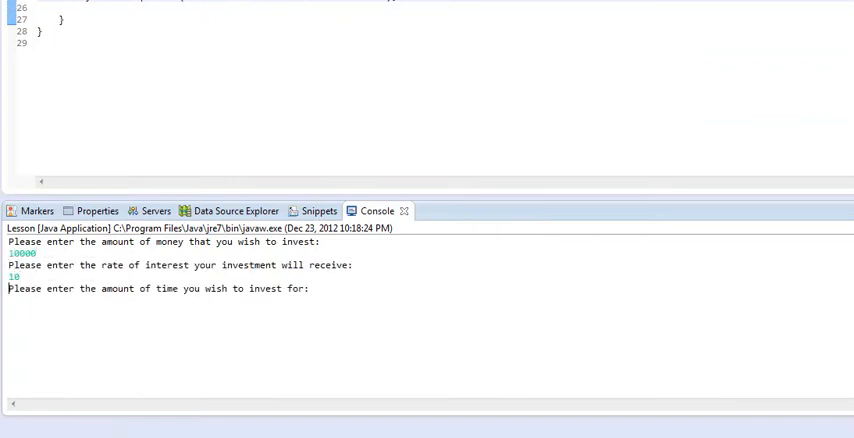
{"action": "type", "text": "10"}
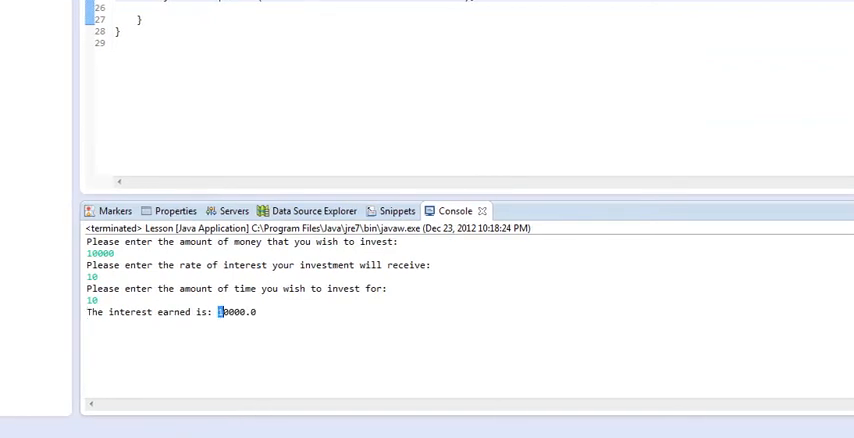
{"action": "double_click", "coordinate": [232, 312]}
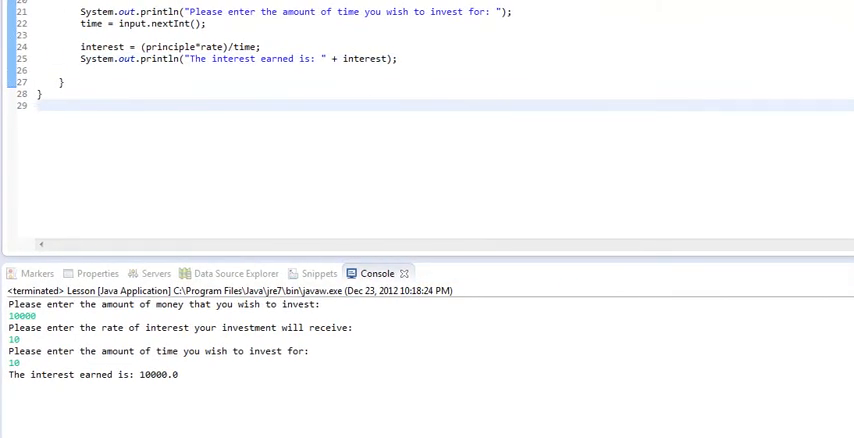
{"action": "scroll", "scroll_direction": "up", "scroll_amount": 3}
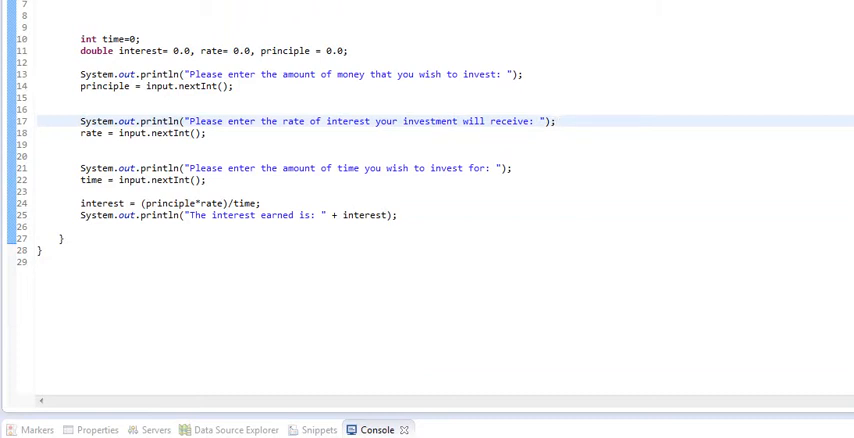
{"action": "type", "text": "//Enterest"}
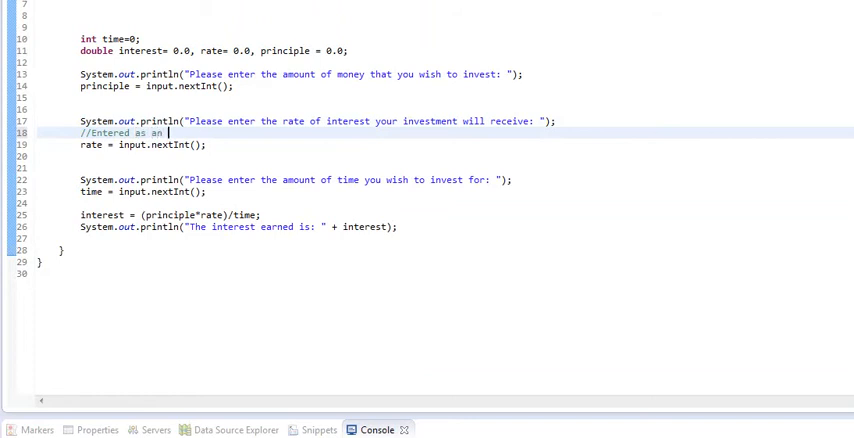
{"action": "type", "text": "int"}
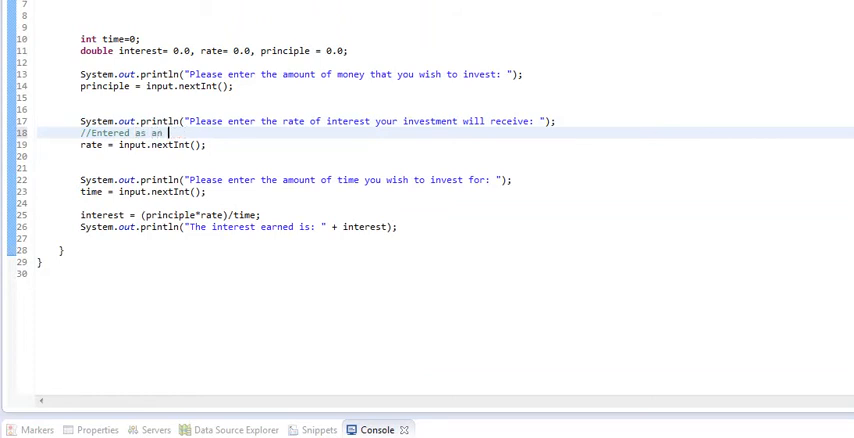
{"action": "type", "text": "f"}
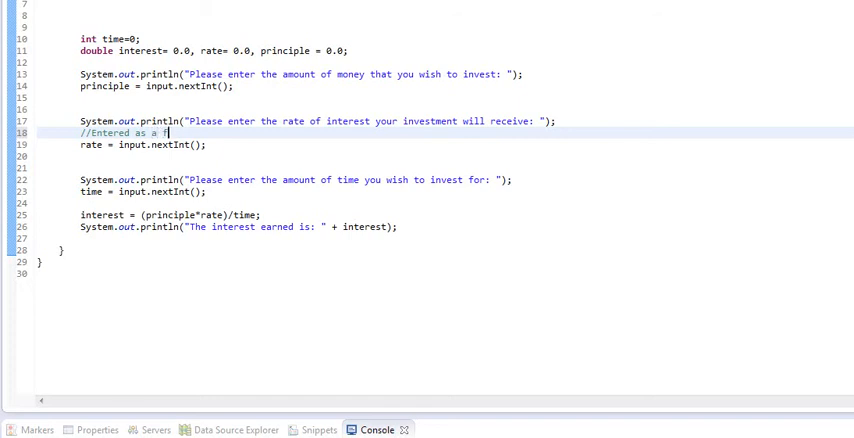
{"action": "type", "text": "ull number"}
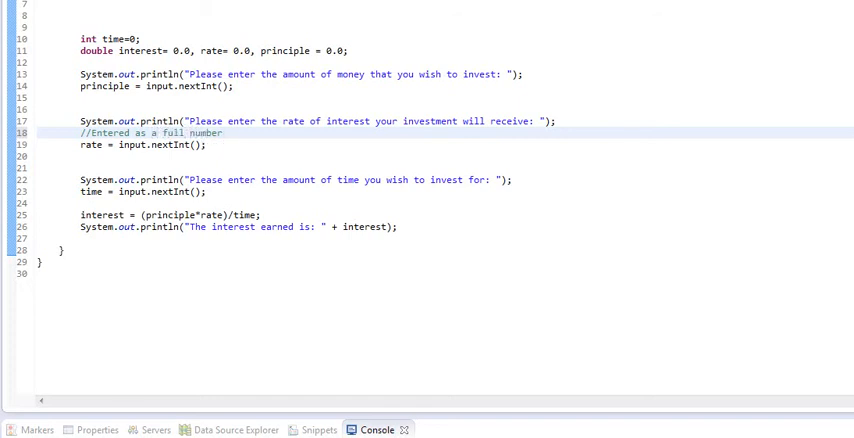
{"action": "left_click", "coordinate": [228, 132]}
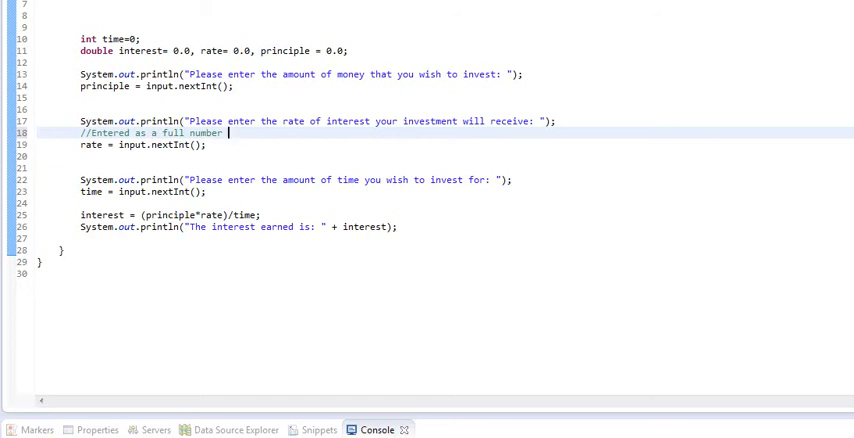
{"action": "type", "text": "5%"}
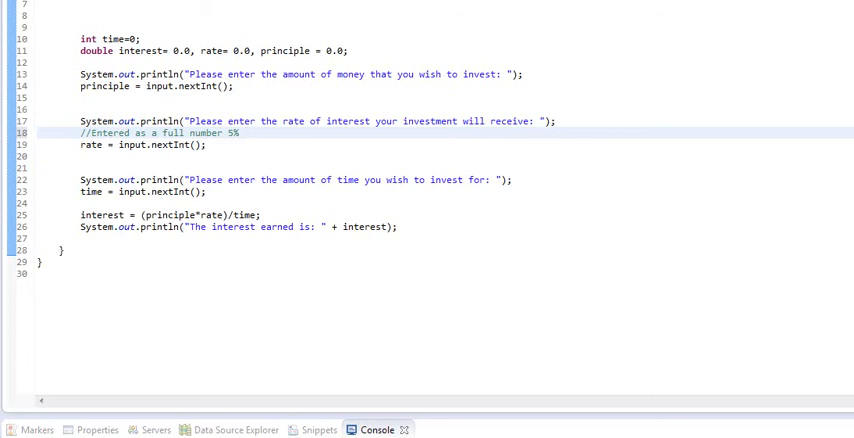
{"action": "type", "text": "0.45"}
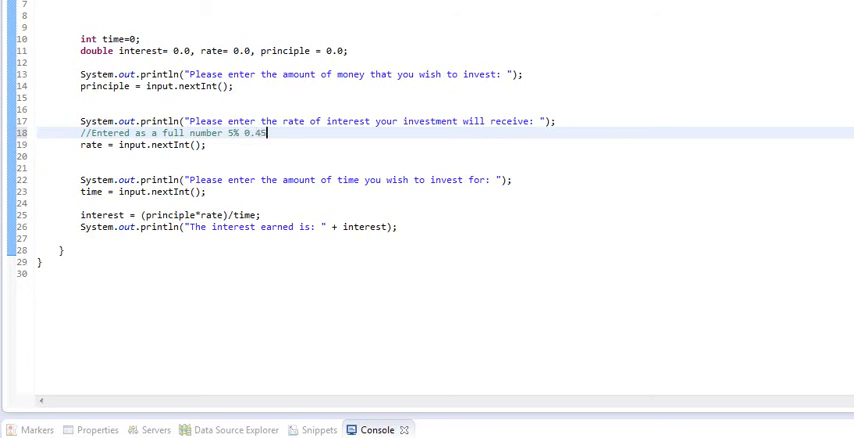
{"action": "key", "text": "BackSpace"}
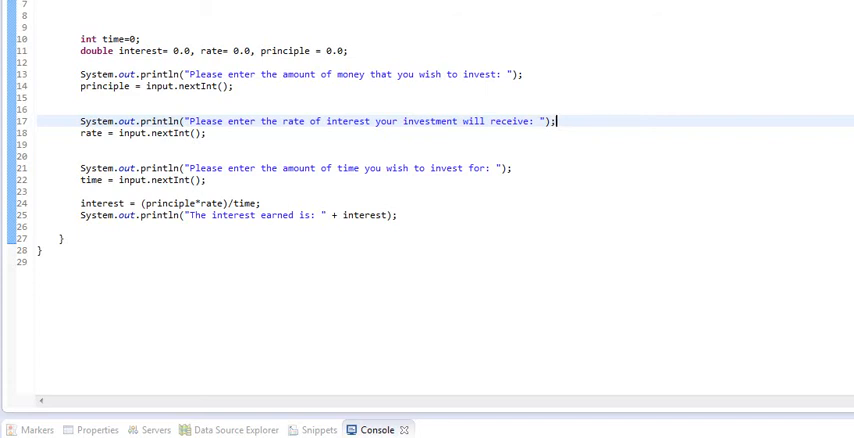
{"action": "left_click", "coordinate": [556, 120]}
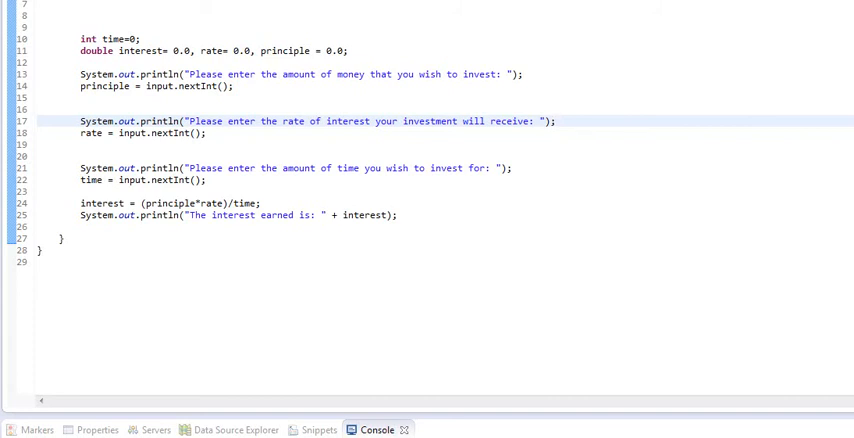
{"action": "left_click", "coordinate": [556, 120]}
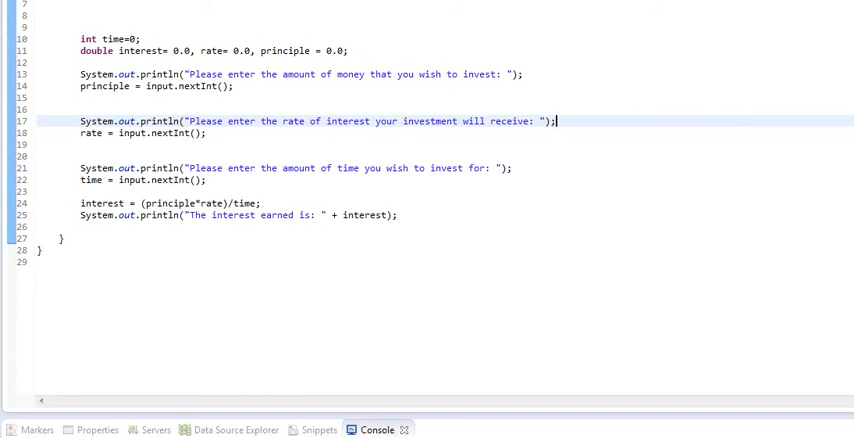
{"action": "scroll", "scroll_direction": "up", "scroll_amount": 3}
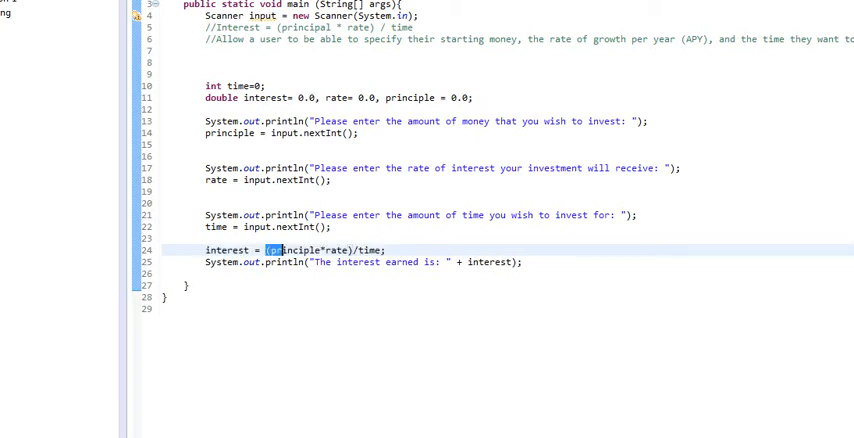
Delete the interest assignment line and append ((principle*rate)/time) to the println instead
{"action": "left_click_drag", "start_coordinate": [250, 250], "coordinate": [386, 250]}
{"action": "type", "text": "("}
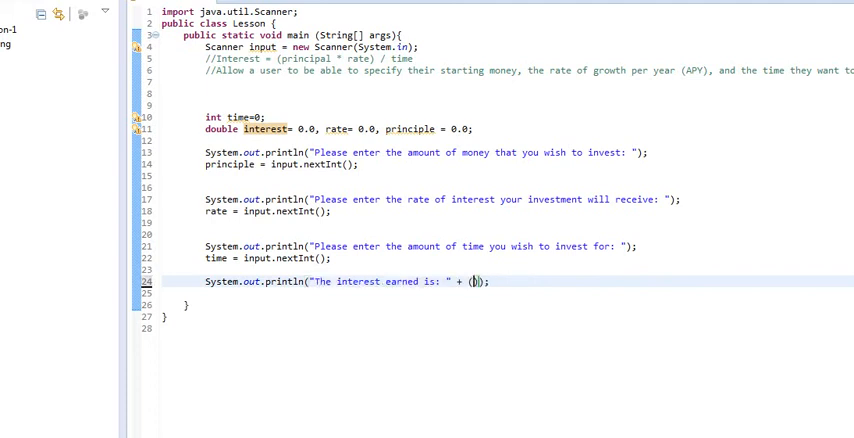
{"action": "type", "text": "(principle*rate)/time;"}
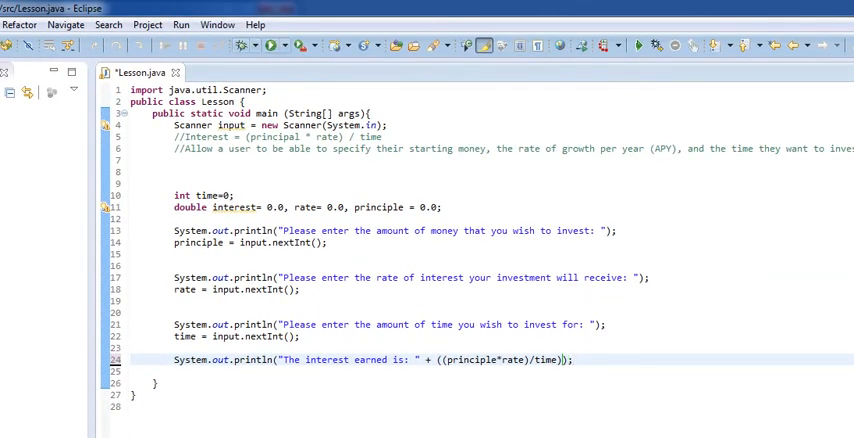
Run the updated Lesson program and begin answering the money prompt with 10
{"action": "left_click", "coordinate": [242, 44]}
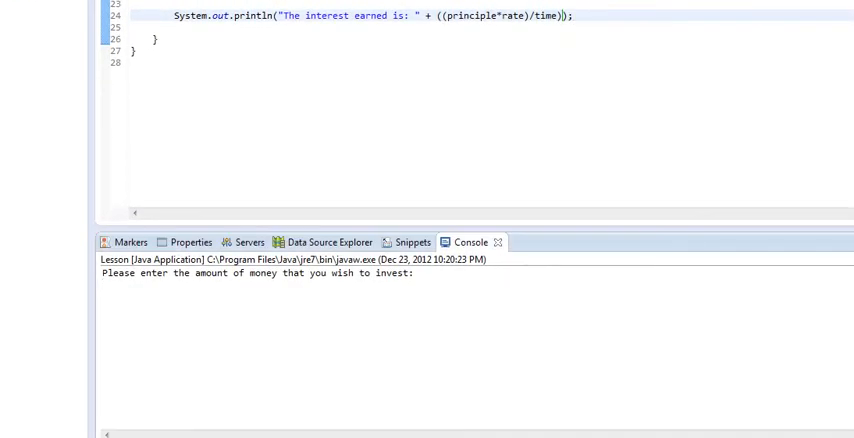
{"action": "type", "text": "10"}
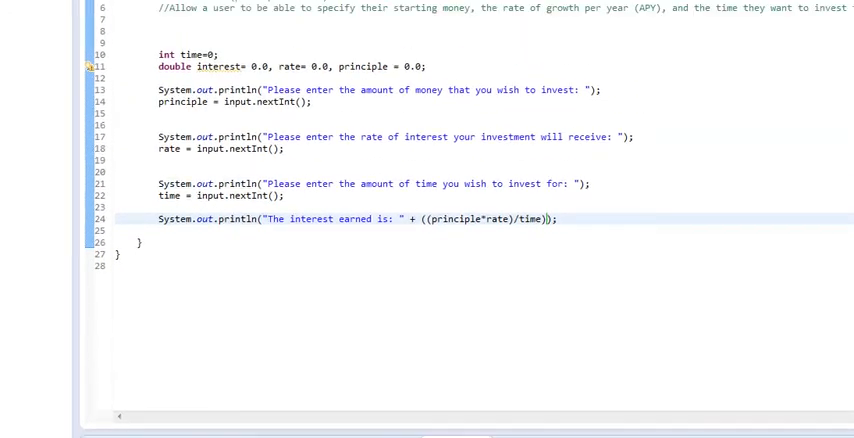
Delete interest= 0.0 so the declaration reads double rate= 0.0, principle = 0.0;
{"action": "scroll", "scroll_direction": "up", "scroll_amount": 3}
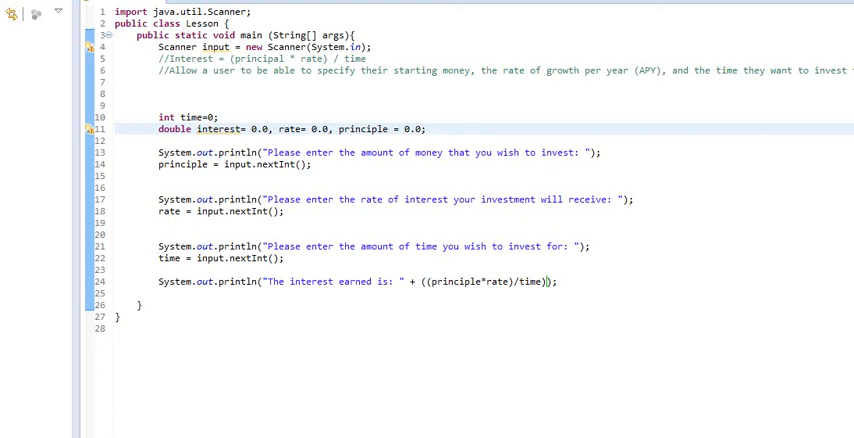
{"action": "double_click", "coordinate": [260, 128]}
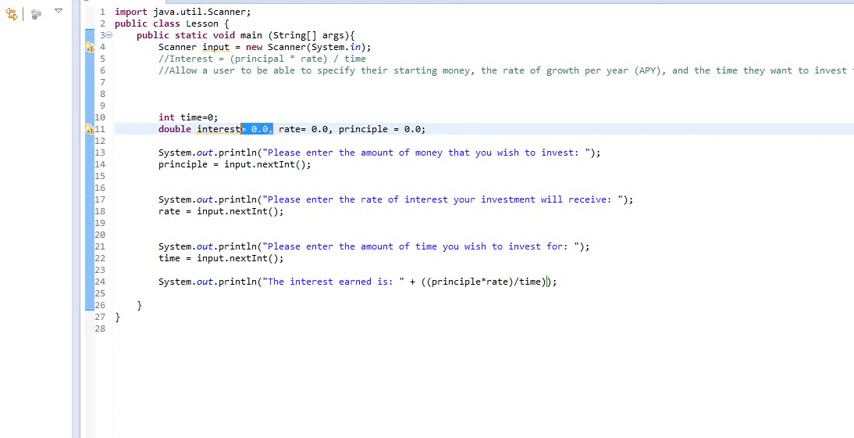
{"action": "key", "text": "Delete"}
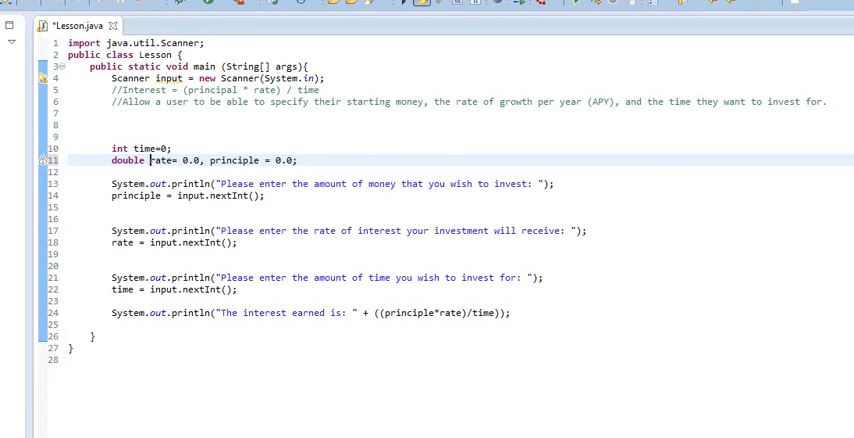
Show the console output reporting "The interest earned is: 10000.0"
{"action": "left_click", "coordinate": [400, 4]}
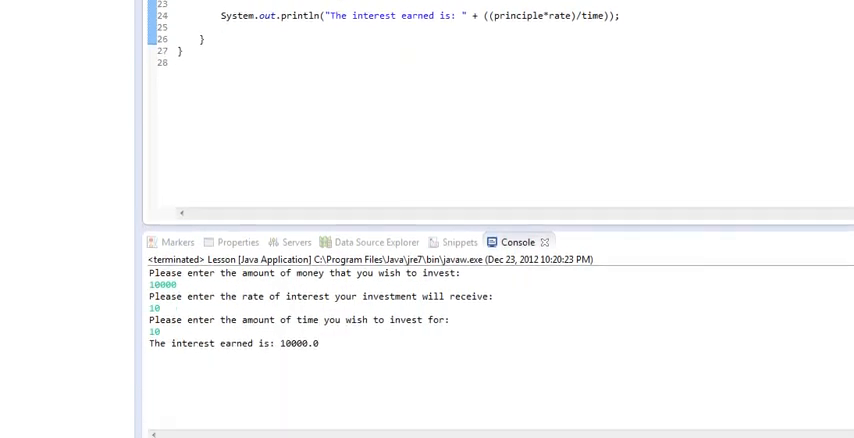
{"action": "scroll", "scroll_direction": "up", "scroll_amount": 3}
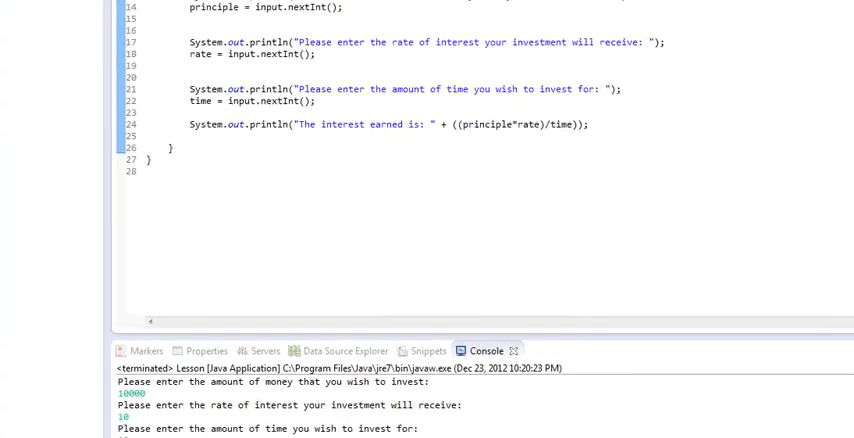